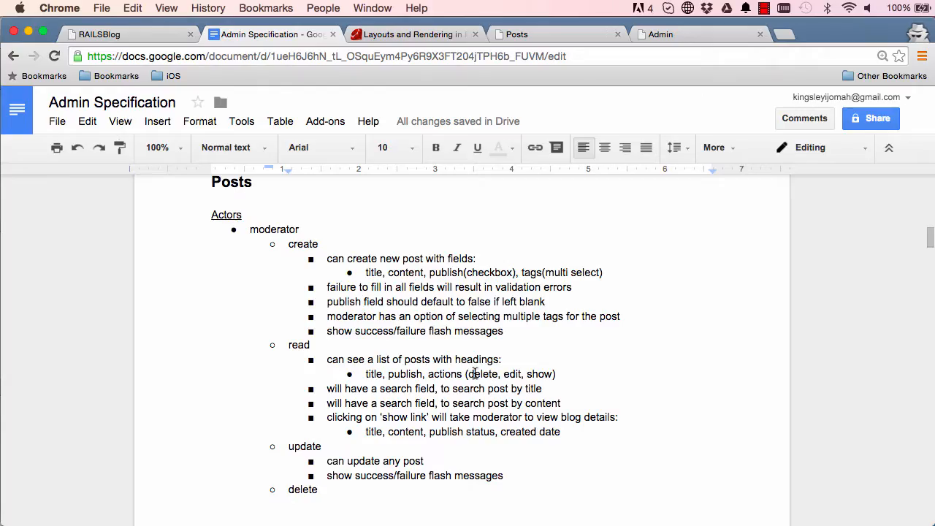
mouse_move(412, 40)
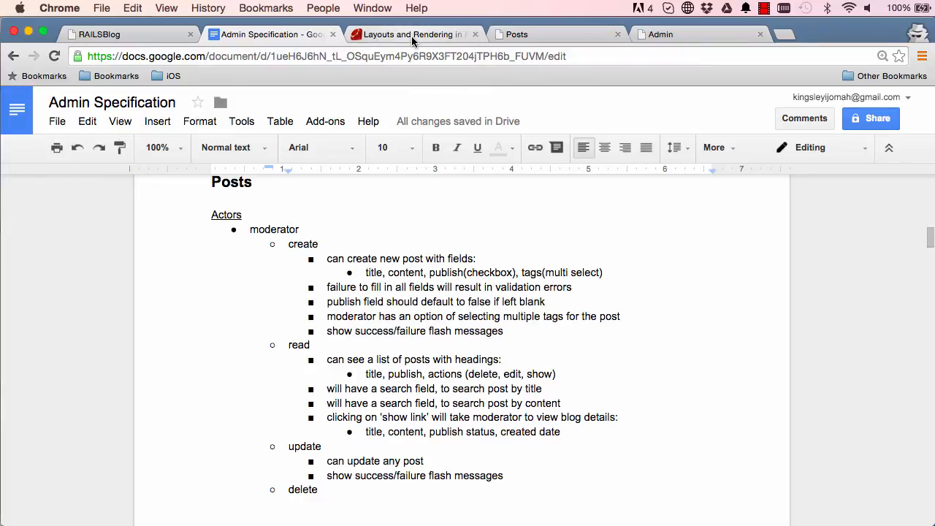
Show the Understanding yield section of the Rails layouts guide and highlight the yield tag.
click(409, 35)
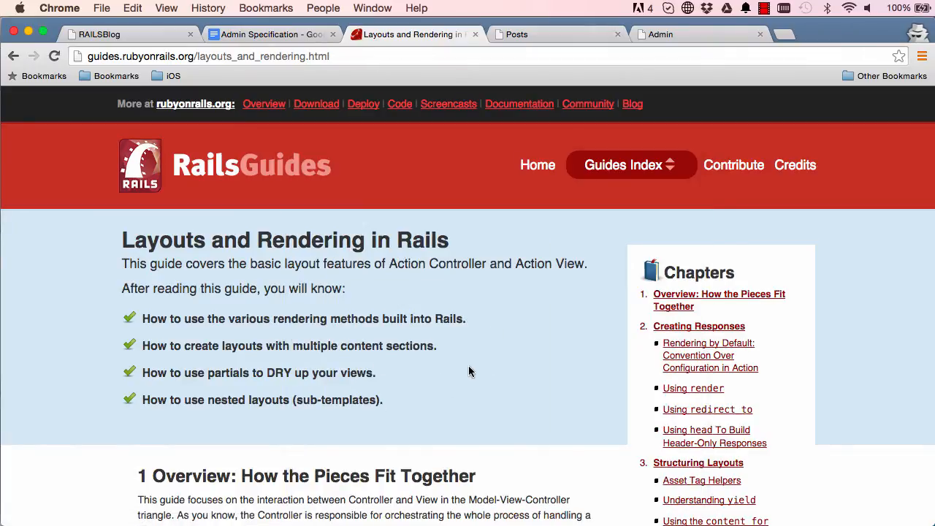
scroll(down, 3)
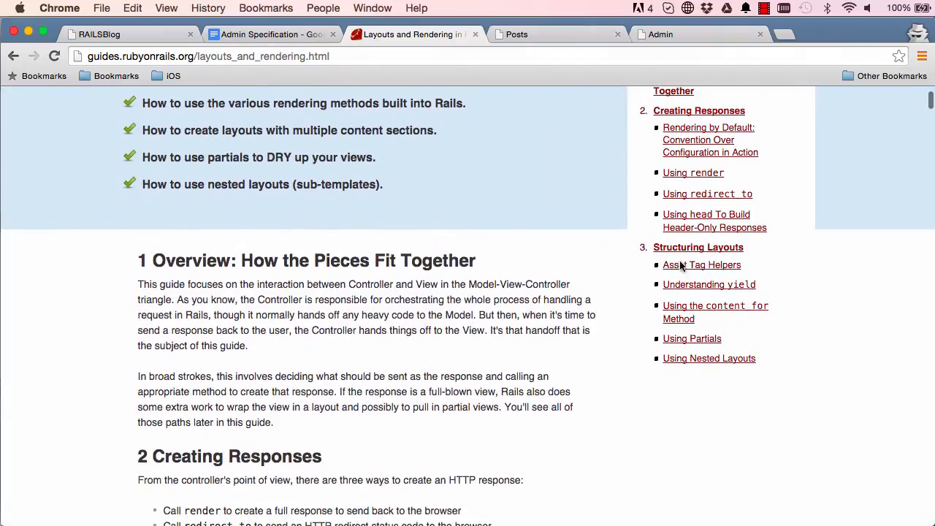
click(708, 284)
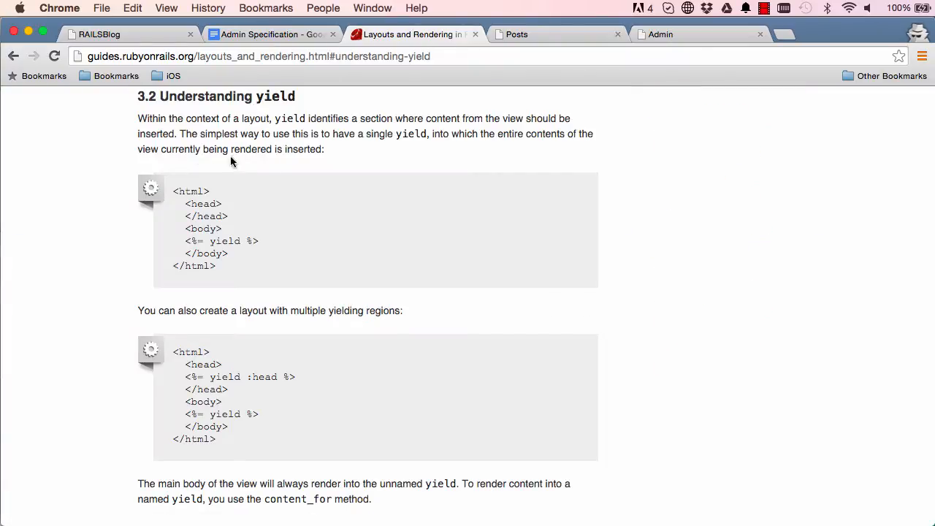
double_click(225, 240)
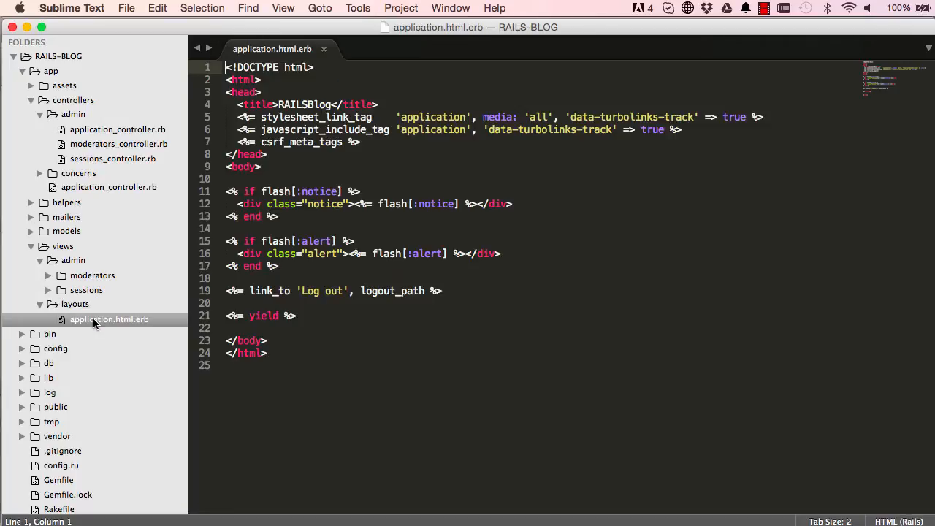
mouse_move(351, 270)
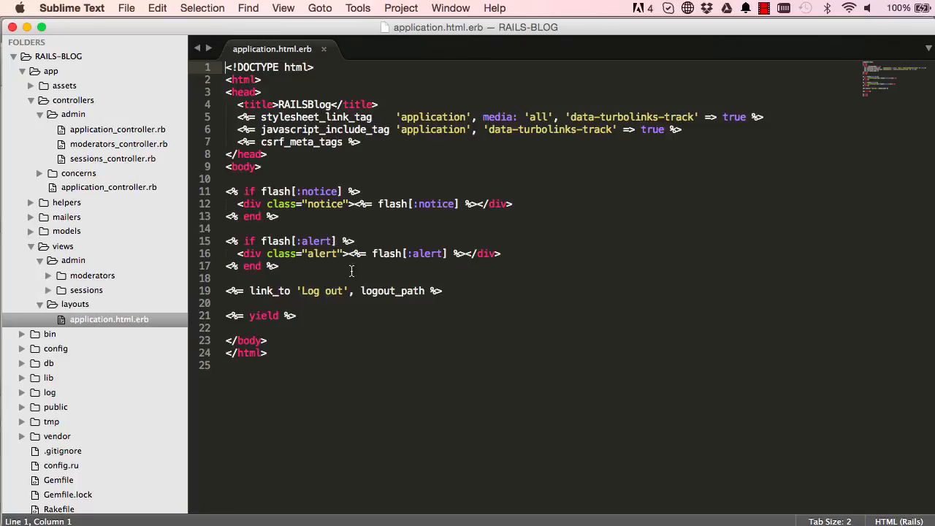
double_click(263, 316)
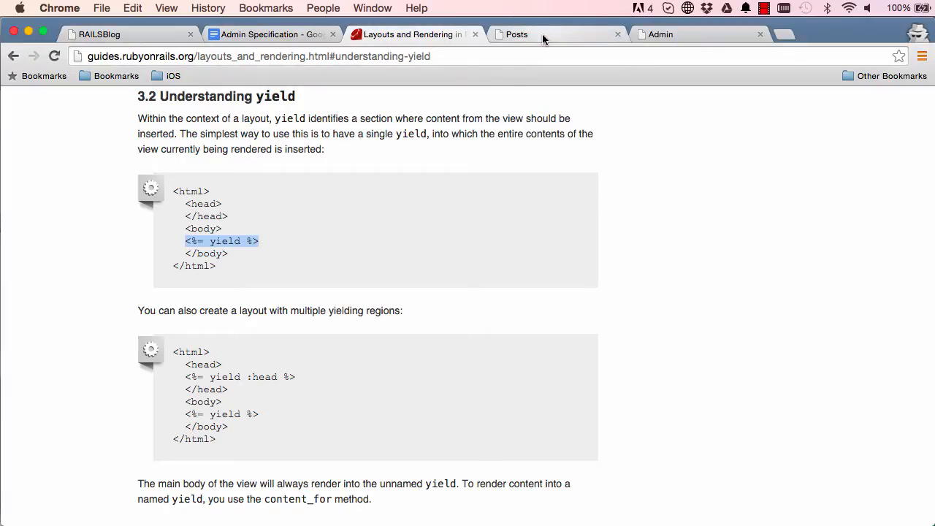
click(516, 34)
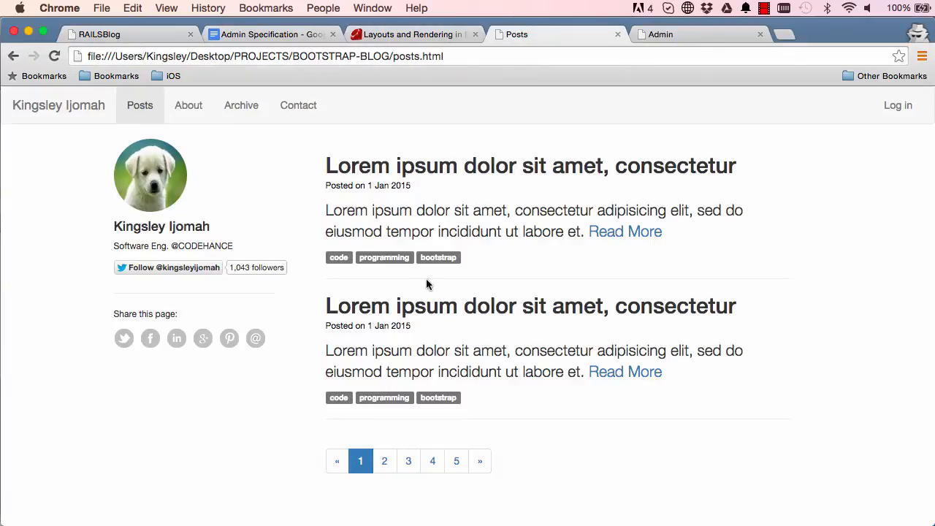
click(698, 34)
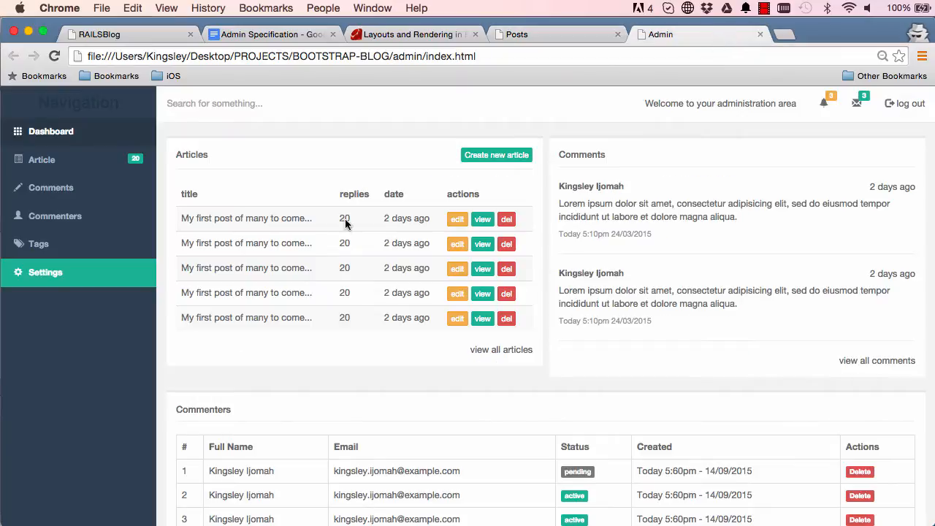
click(517, 34)
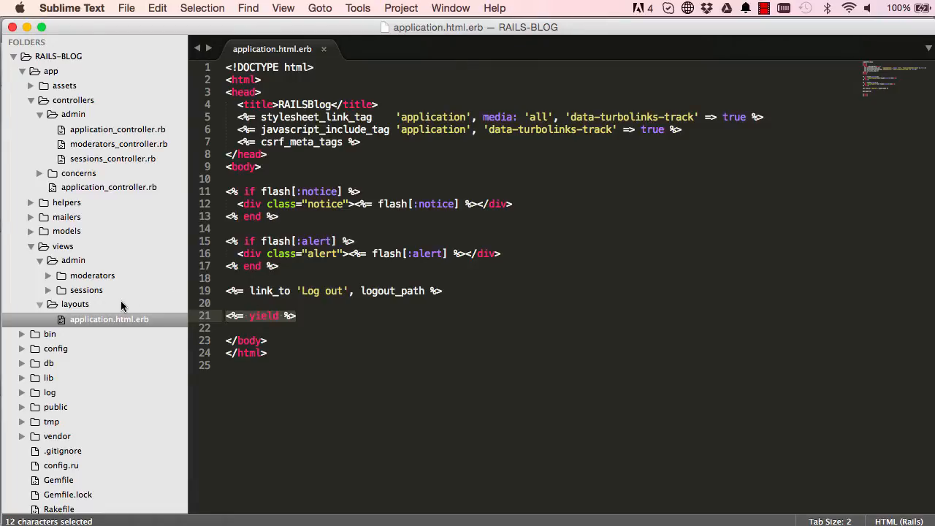
Create admin.html.erb in views/layouts and fill it from the application layout.
right_click(75, 304)
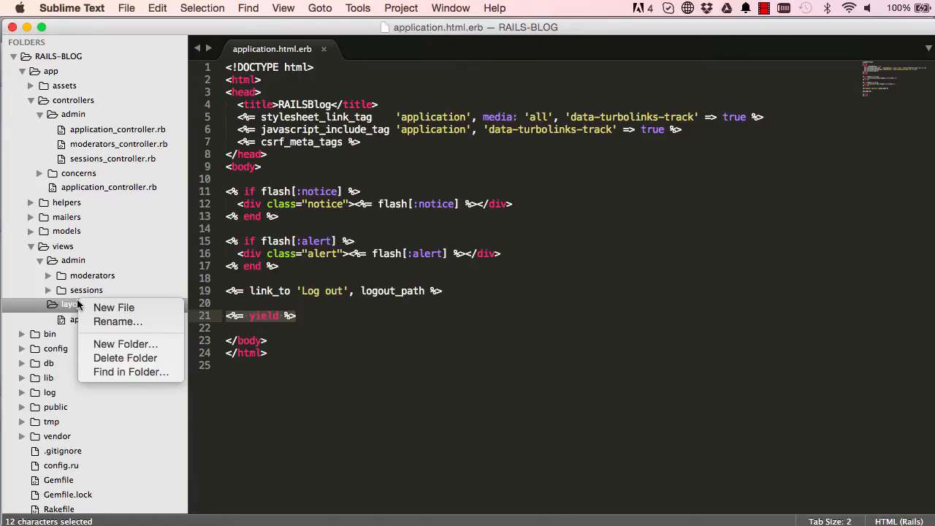
click(114, 306)
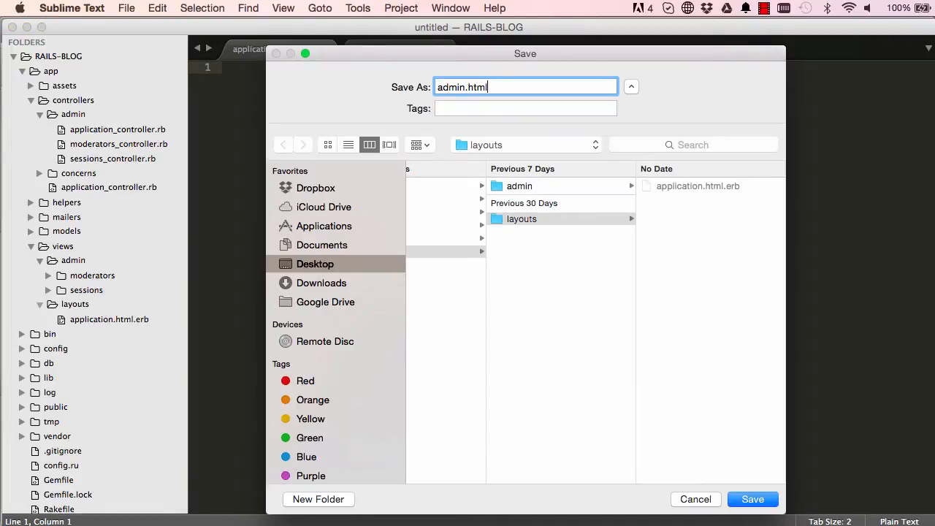
click(752, 499)
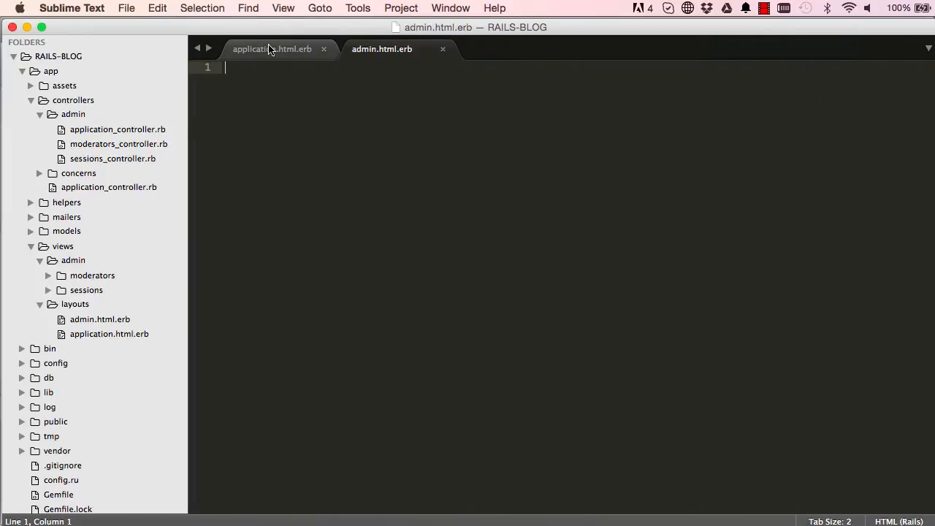
click(272, 49)
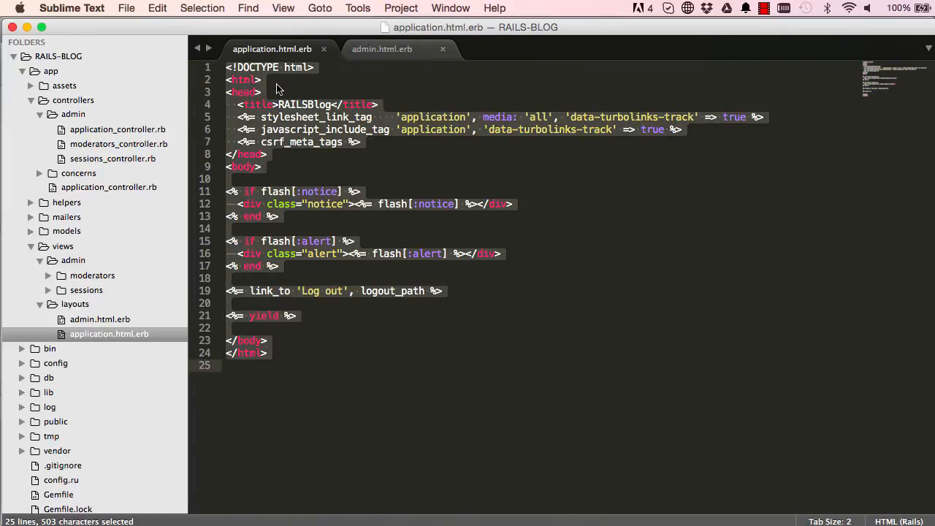
click(381, 49)
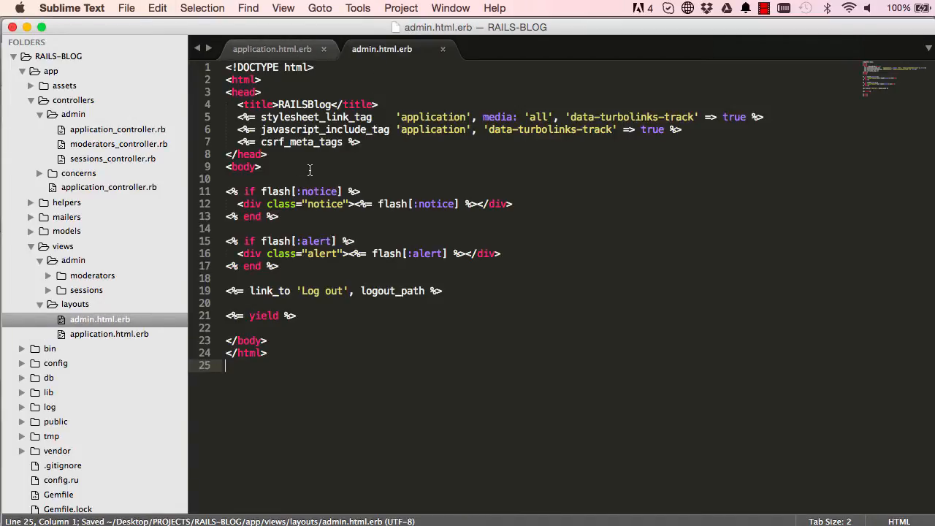
click(272, 49)
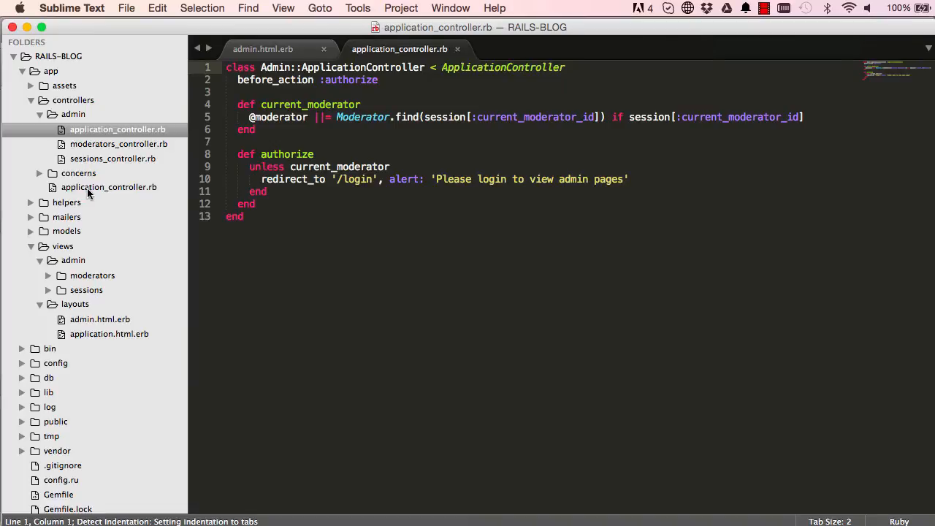
Make Admin::ApplicationController inherit ActionController::Base, paste in the forgery-protection lines, and save.
click(109, 187)
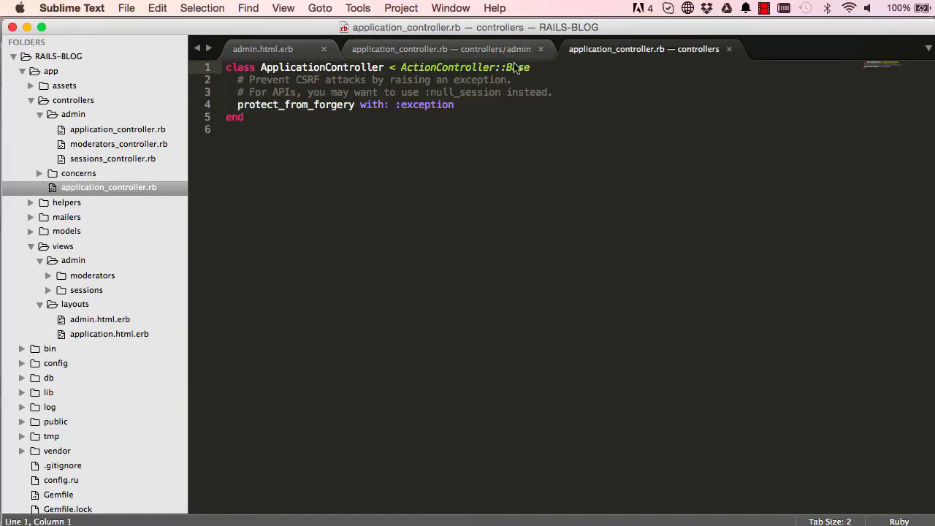
click(438, 49)
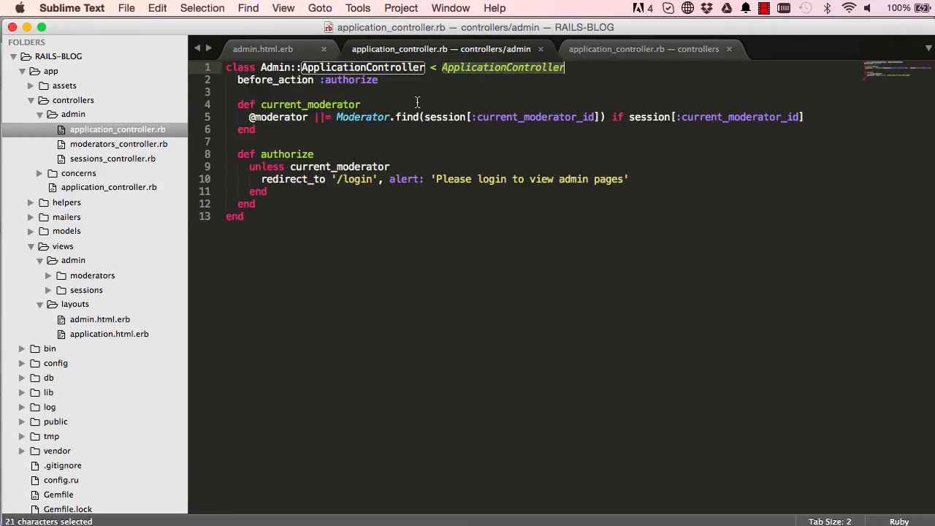
mouse_move(119, 194)
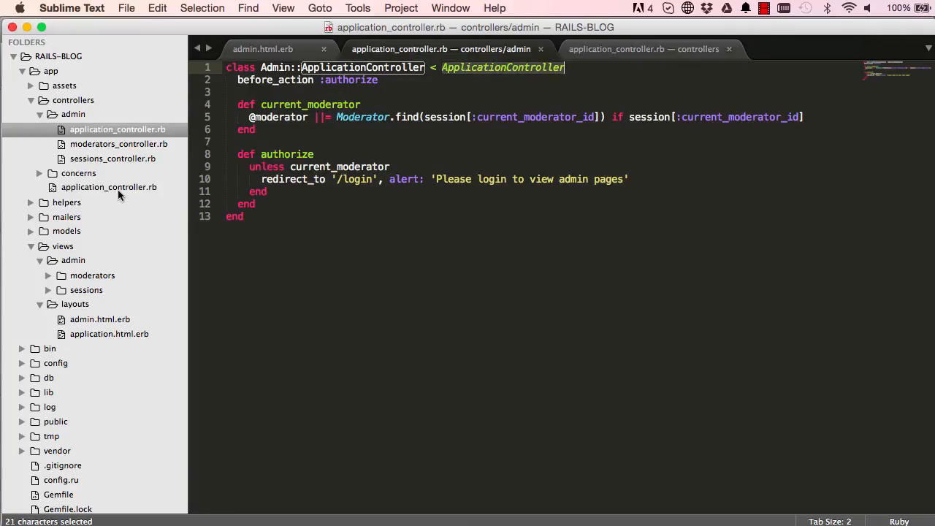
click(643, 49)
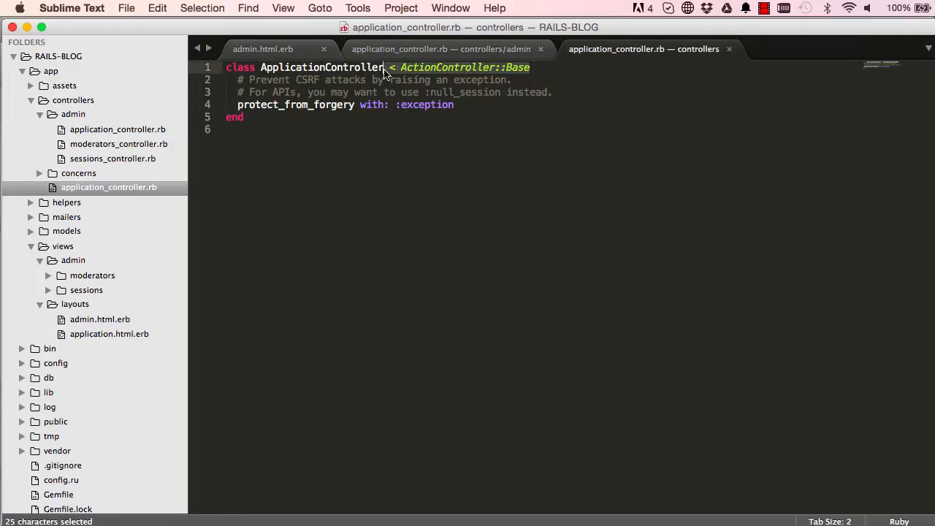
click(439, 49)
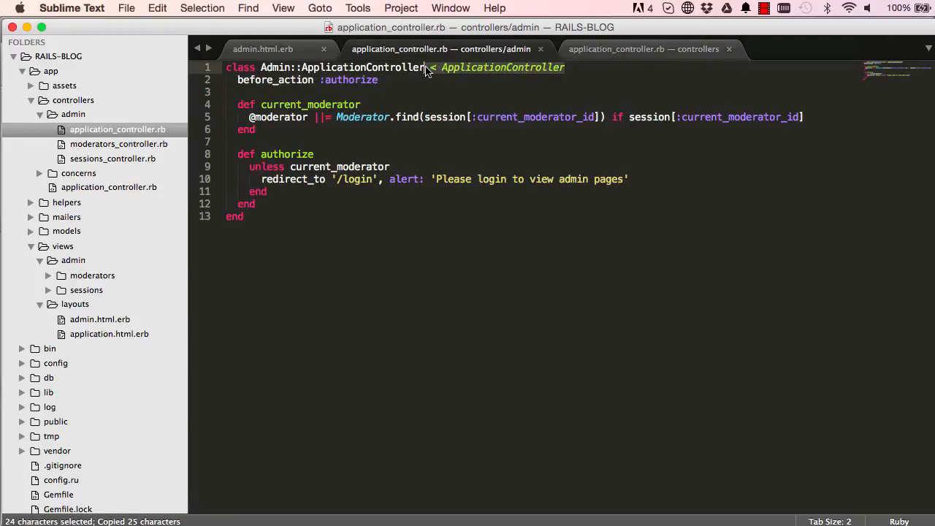
text(ActionController::Base)
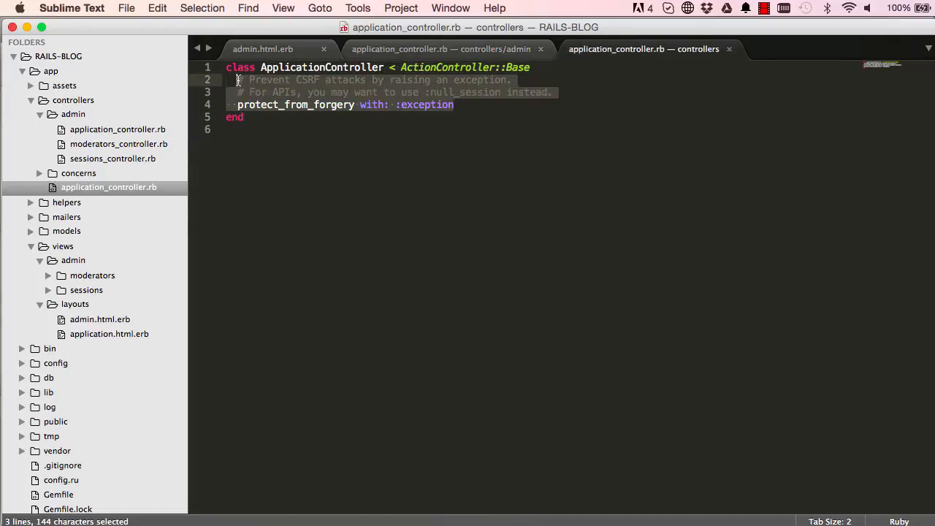
click(442, 49)
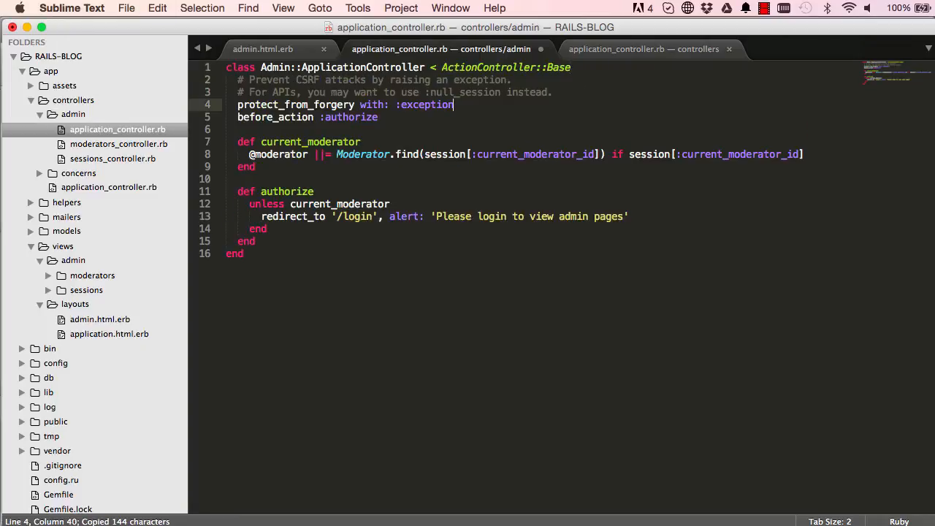
key(enter)
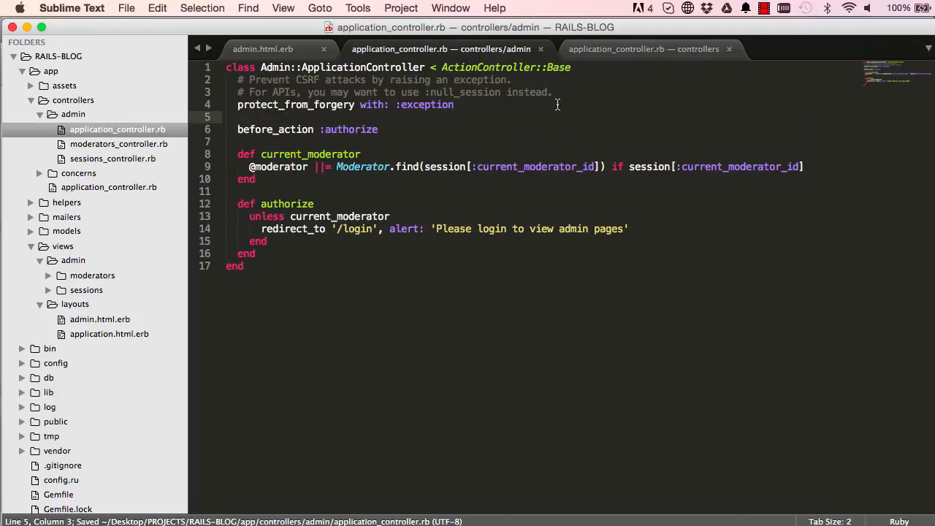
mouse_move(427, 142)
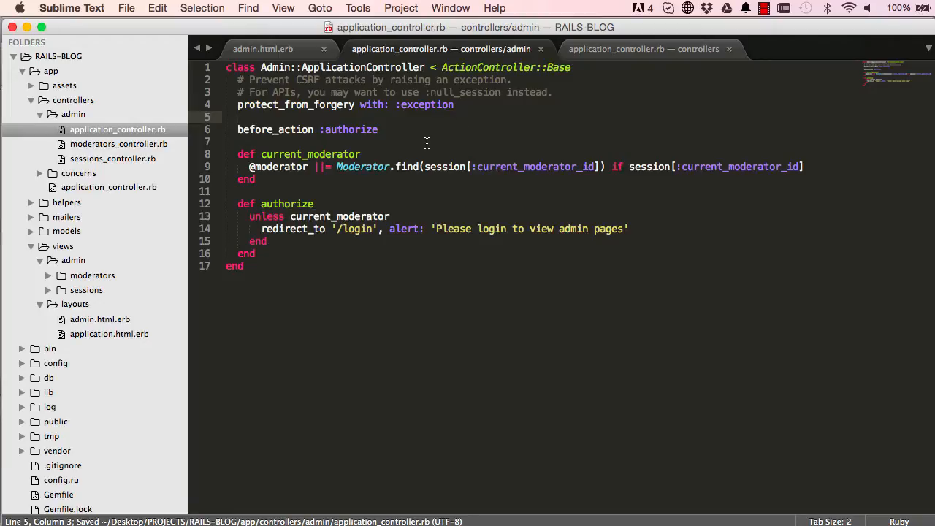
click(643, 49)
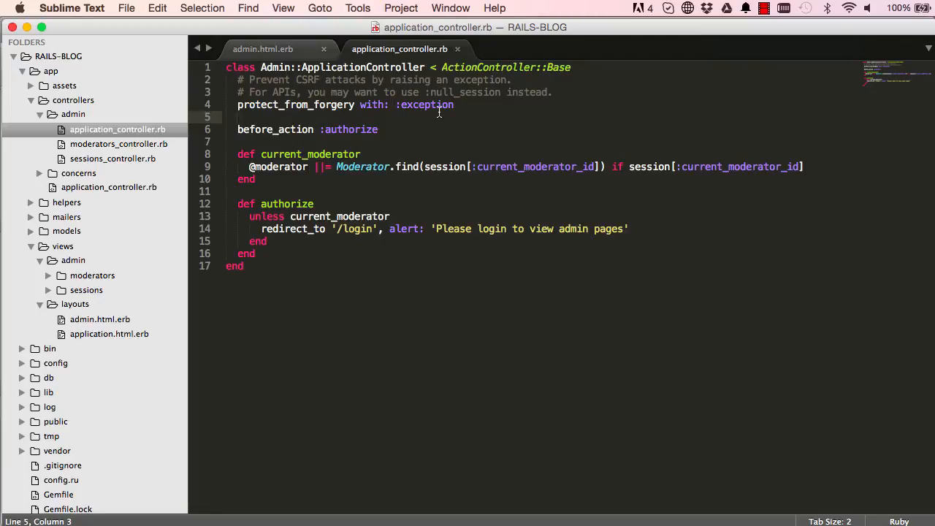
Type the declaration layout 'admin' into the admin application controller.
text(layout)
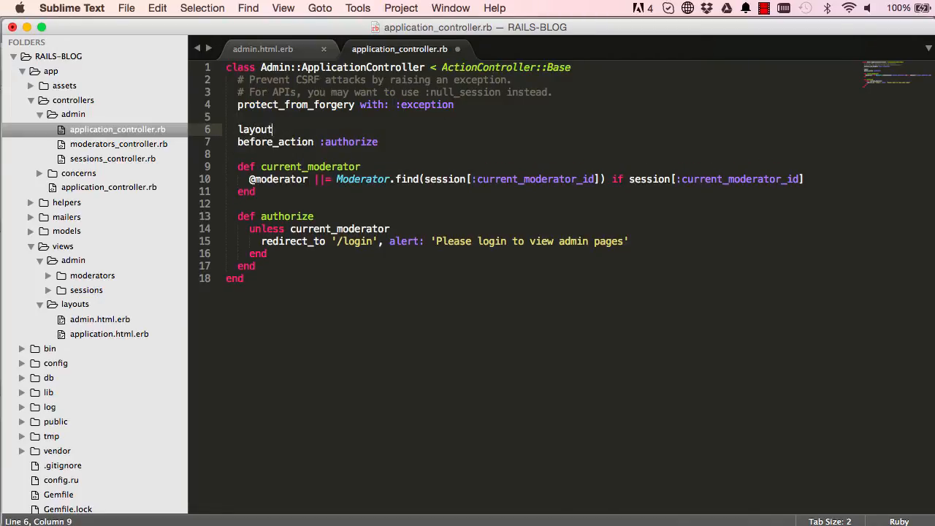
text('admin')
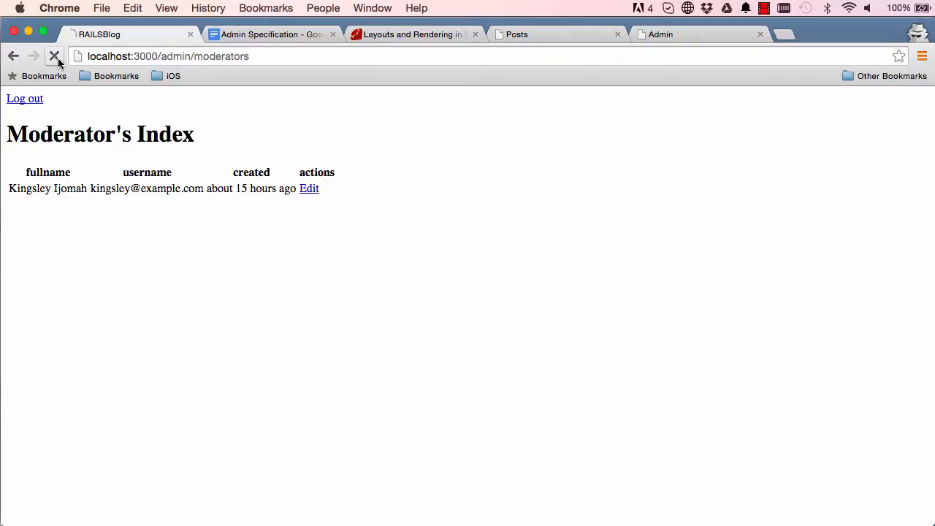
Review the admin controller and admin.html.erb layout, adding 'test' to the layout.
click(54, 56)
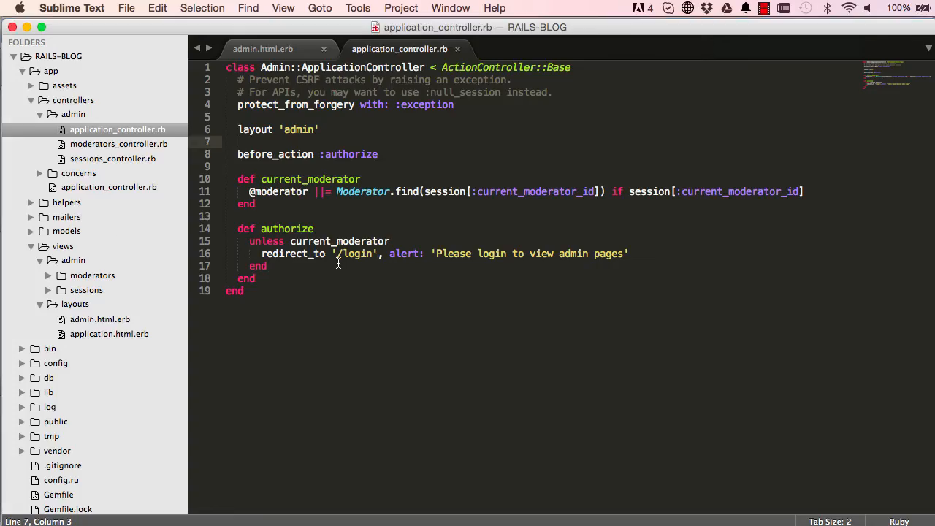
click(262, 49)
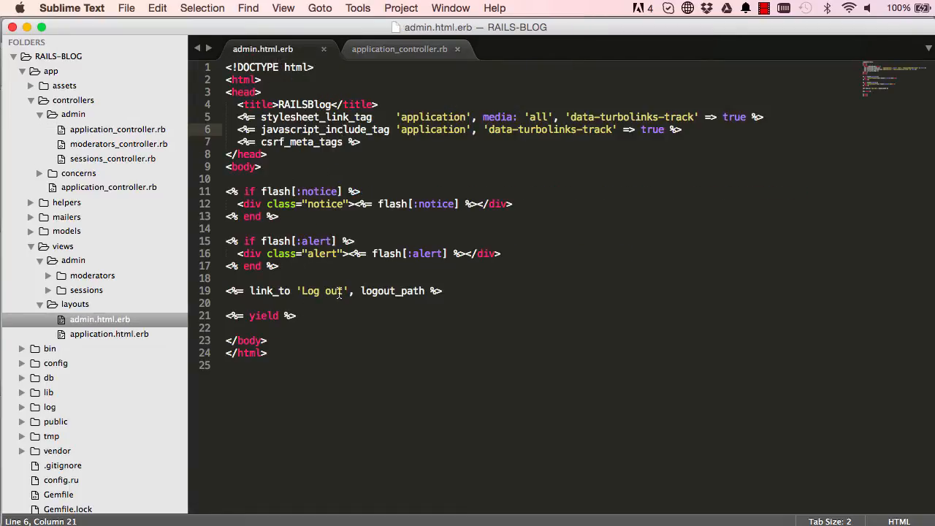
text(test)
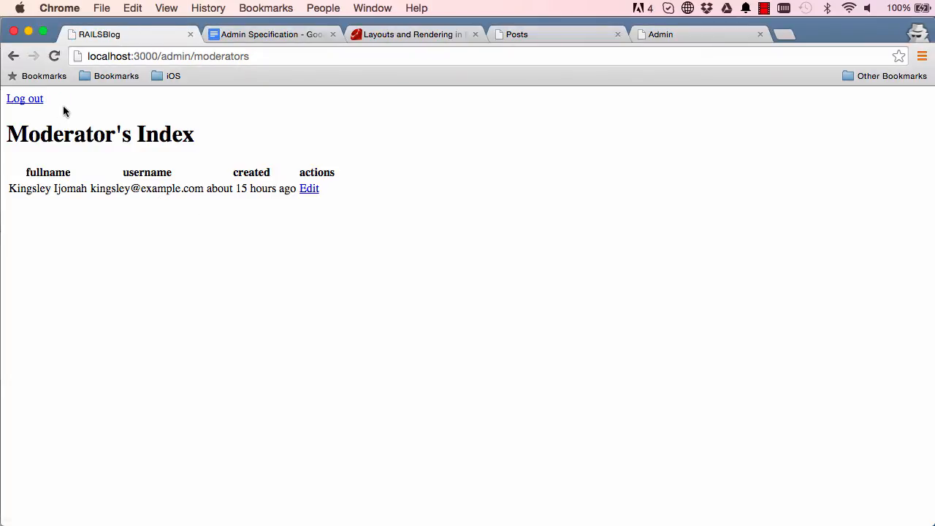
mouse_move(511, 247)
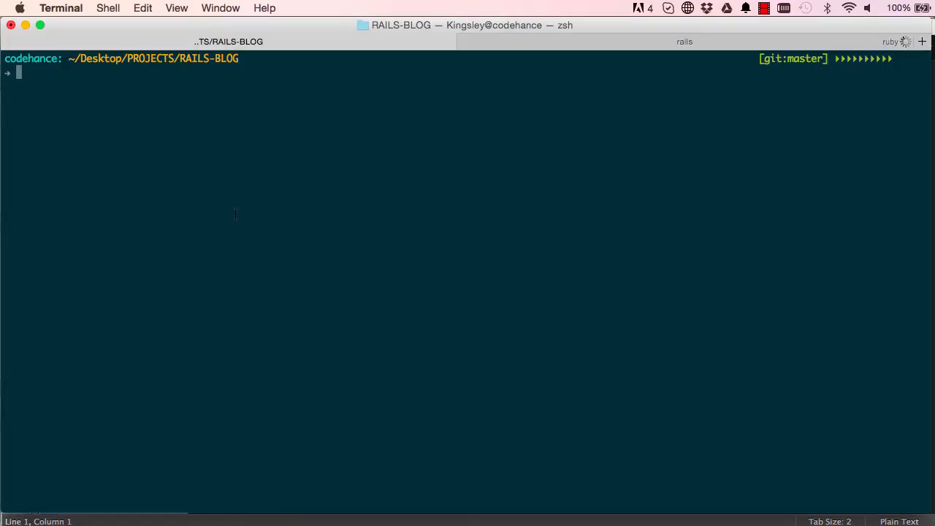
Run rails g controller admin/posts index new create edit update show destroy.
text(rails)
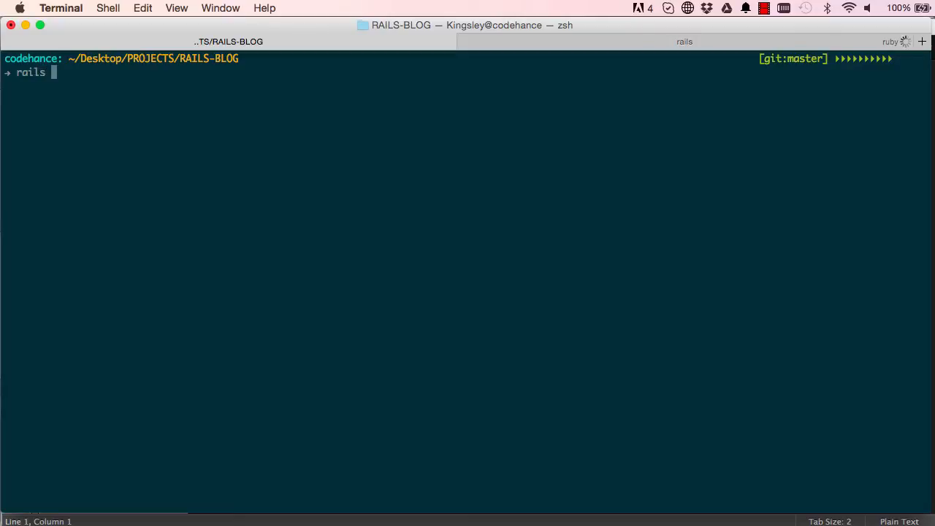
text(g controll)
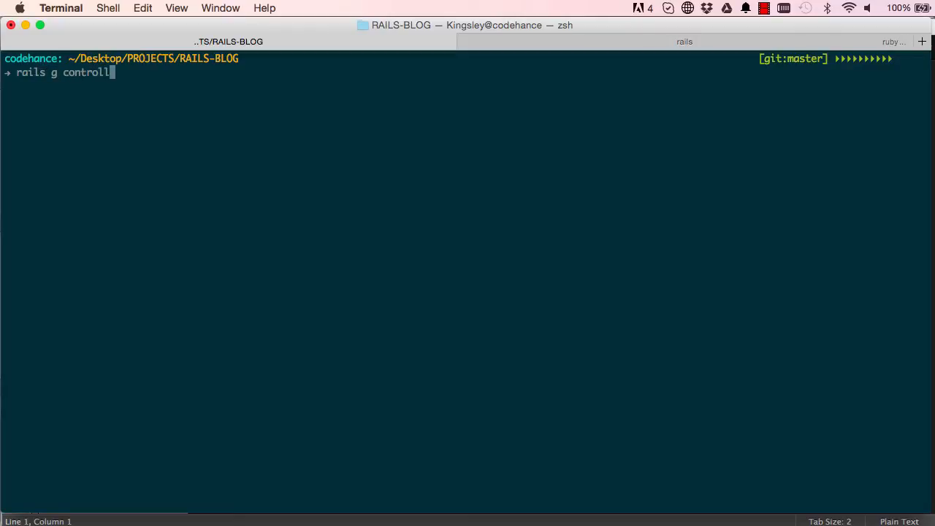
text(er admin/p)
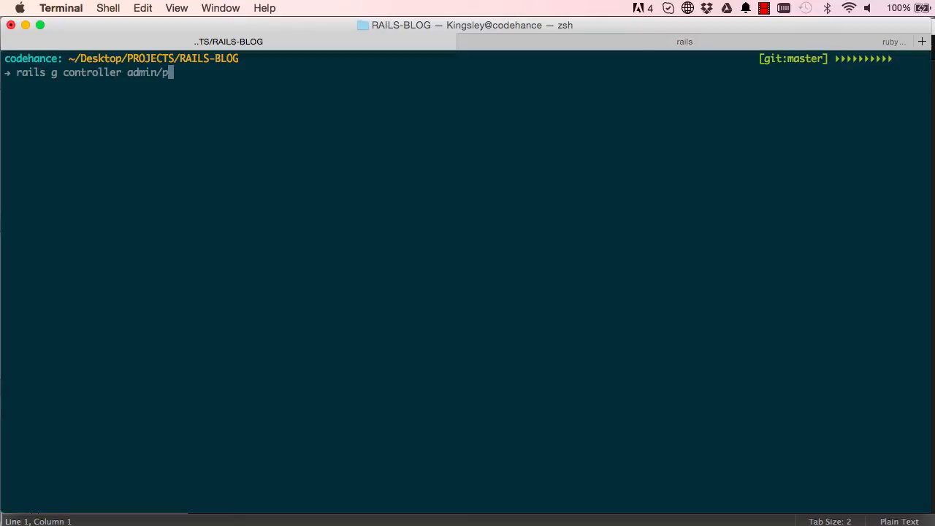
text(osts)
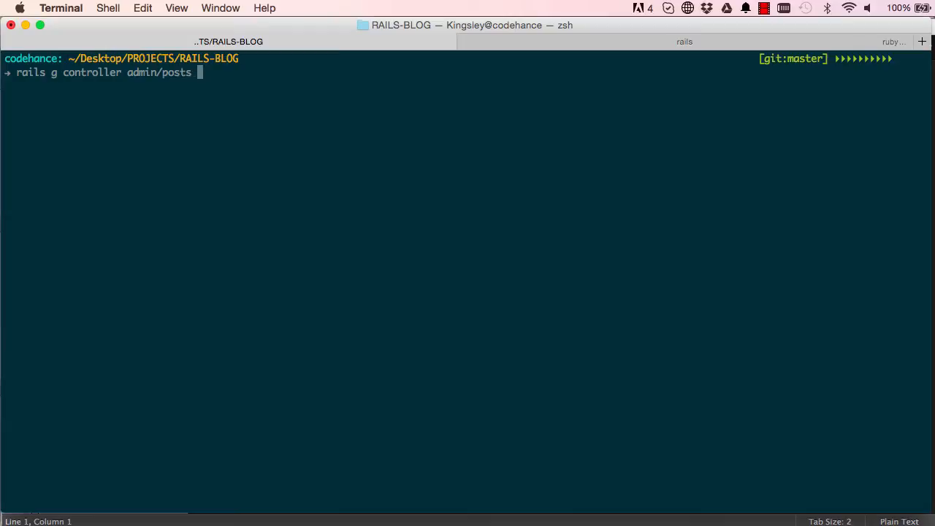
text(inde)
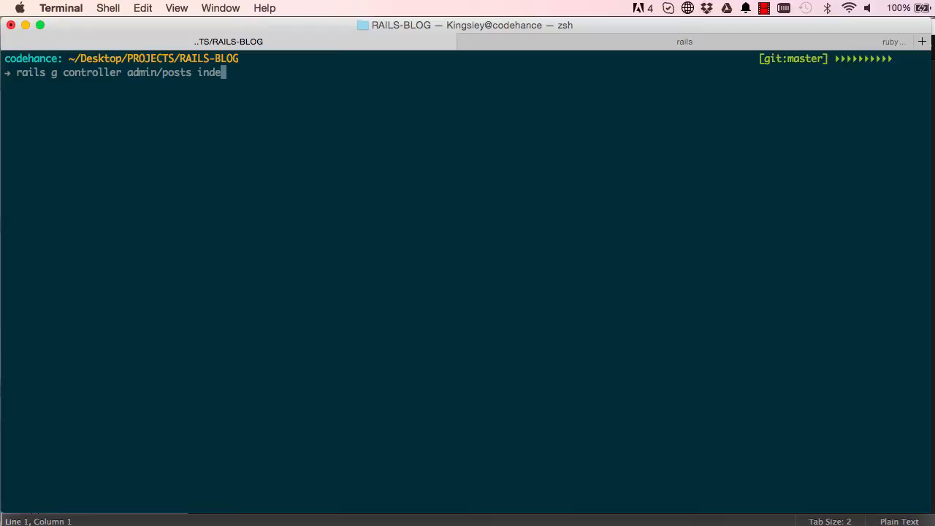
text(x new)
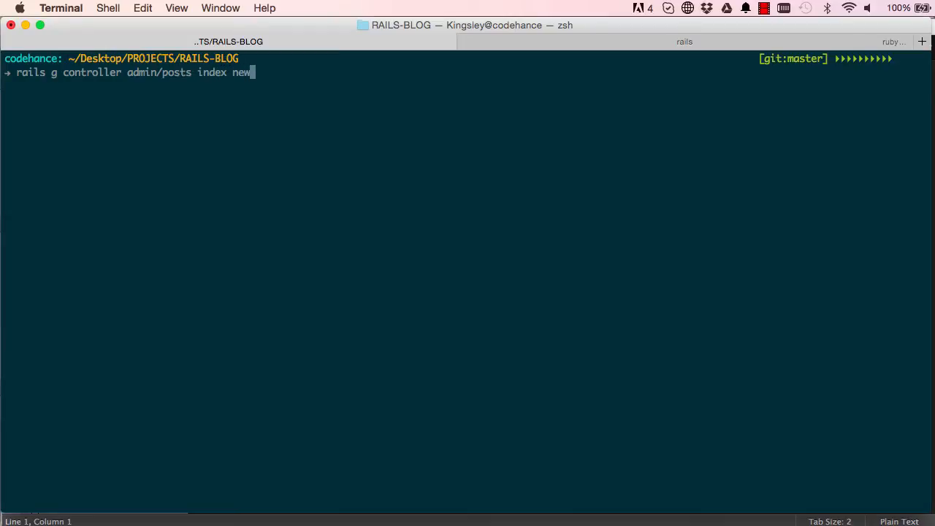
text(create)
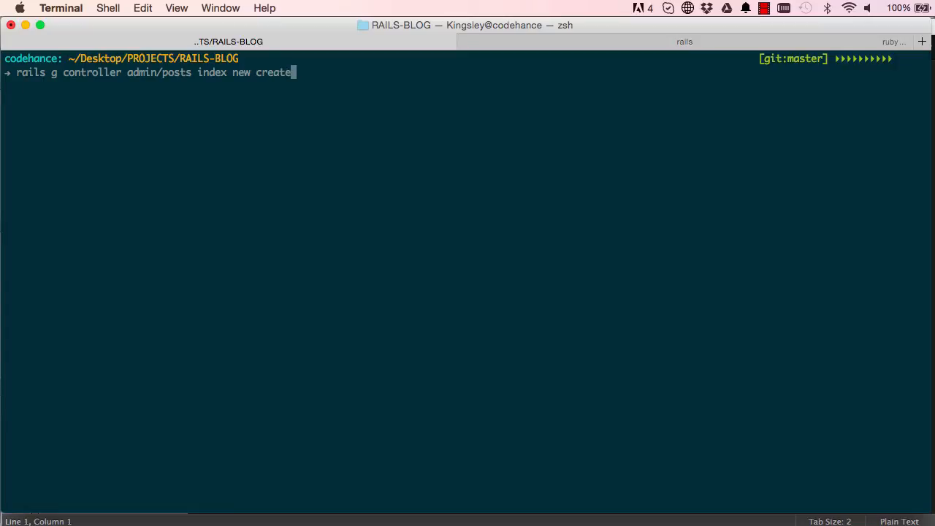
text(edit up)
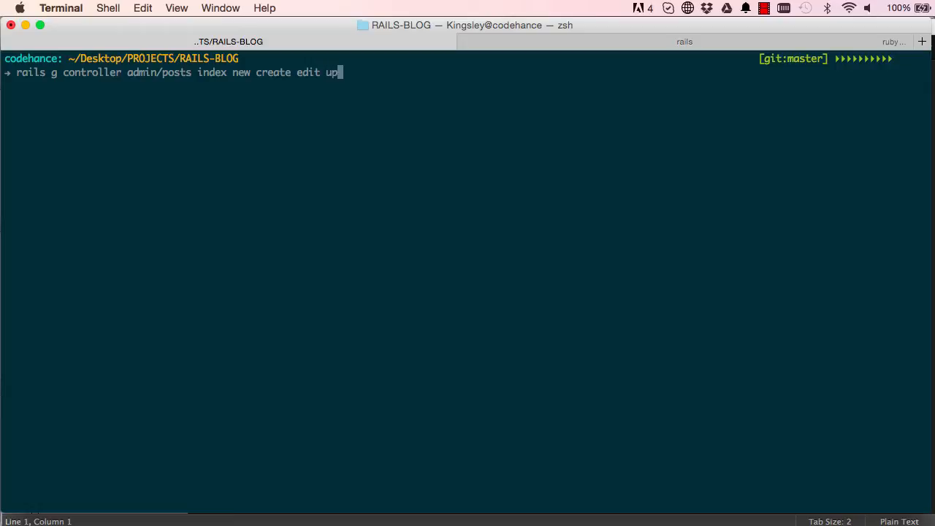
text(date)
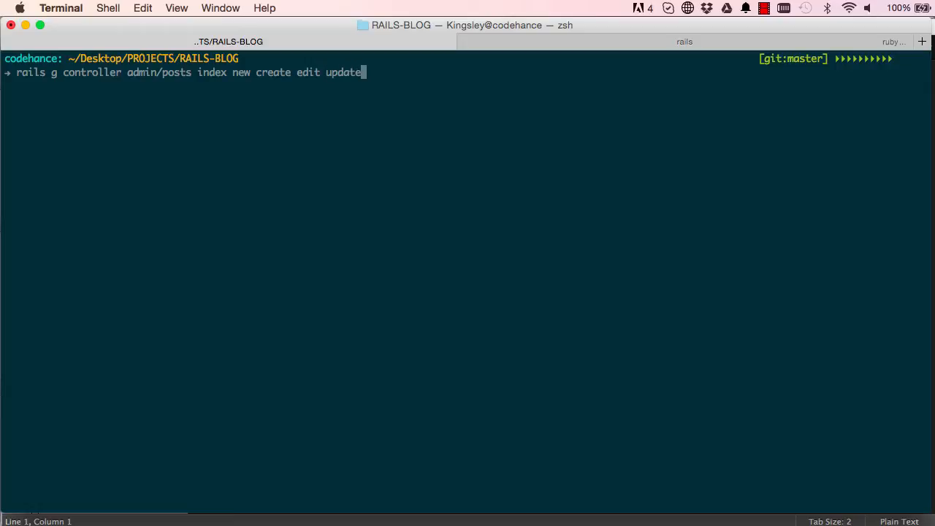
text(show)
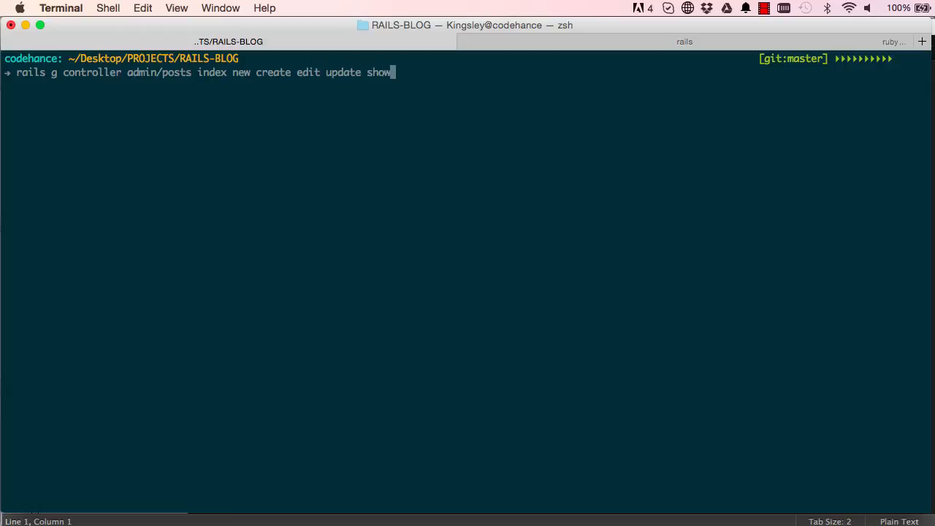
text(destroy)
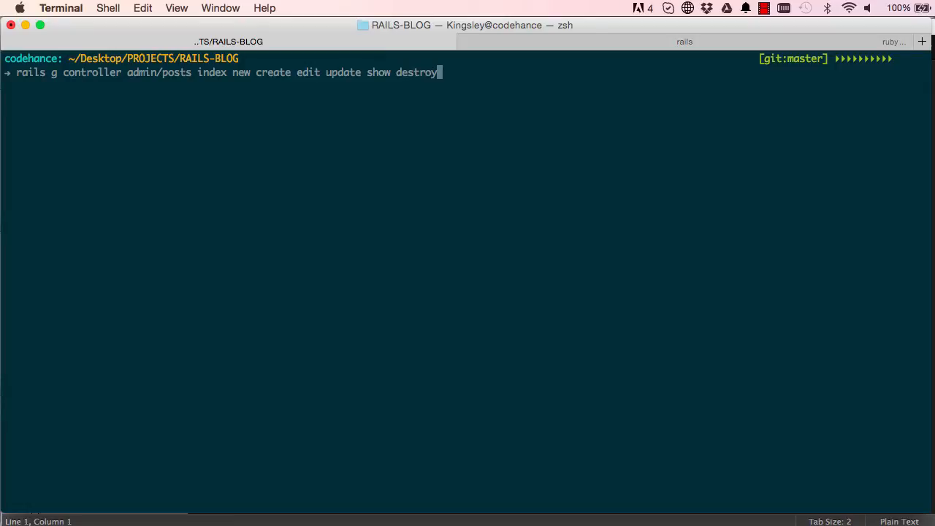
key(Return)
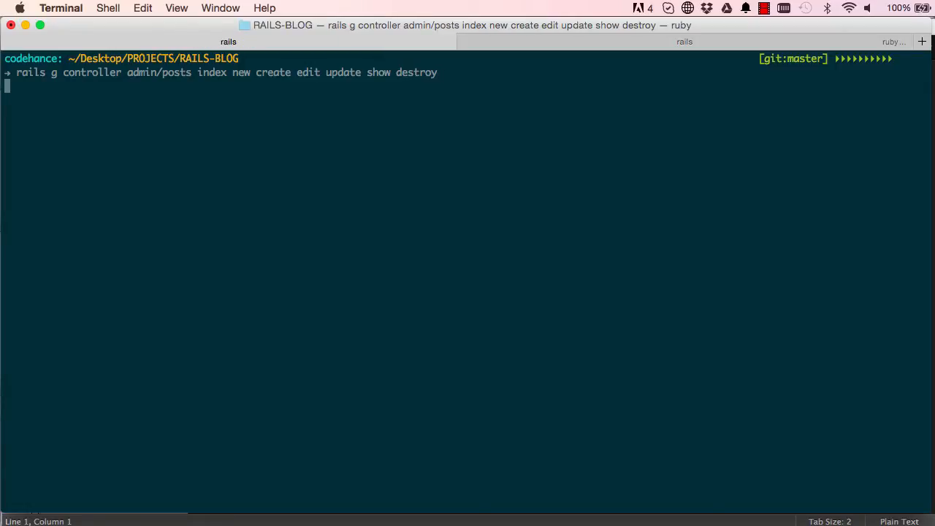
key(Return)
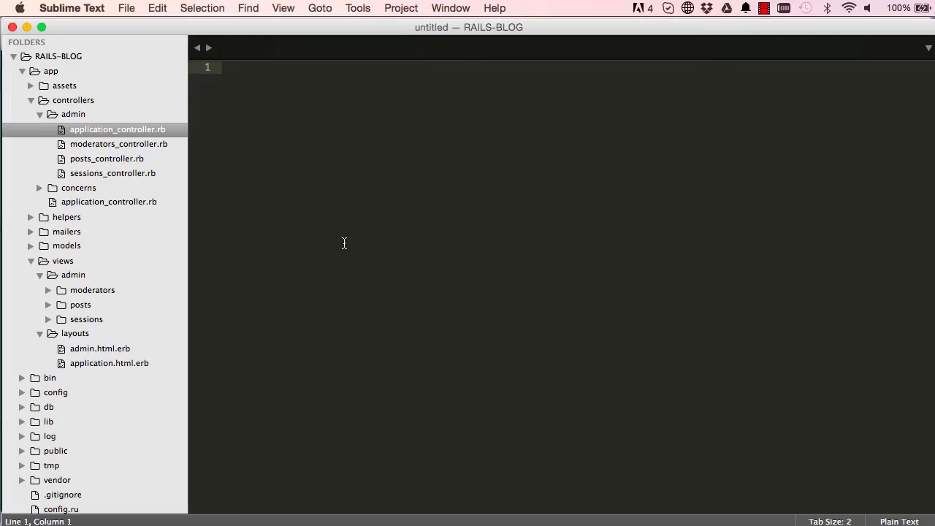
mouse_move(174, 199)
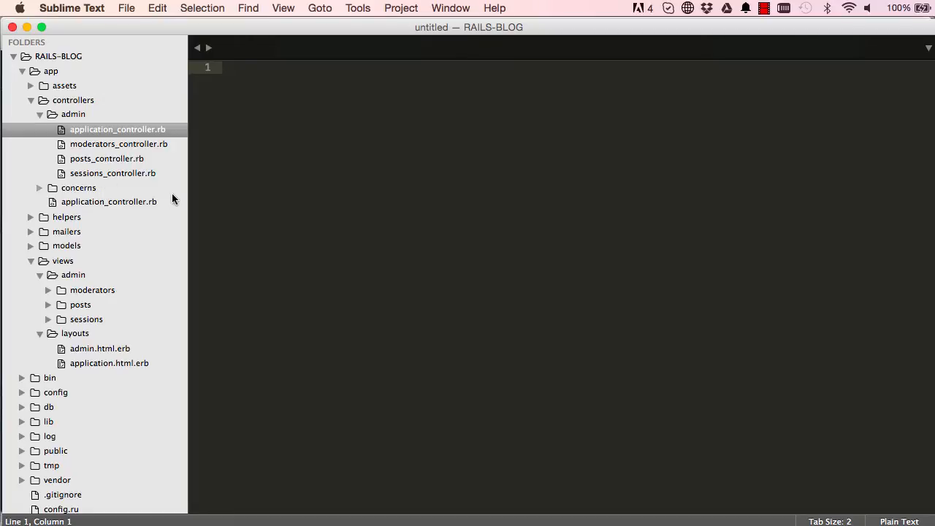
mouse_move(408, 164)
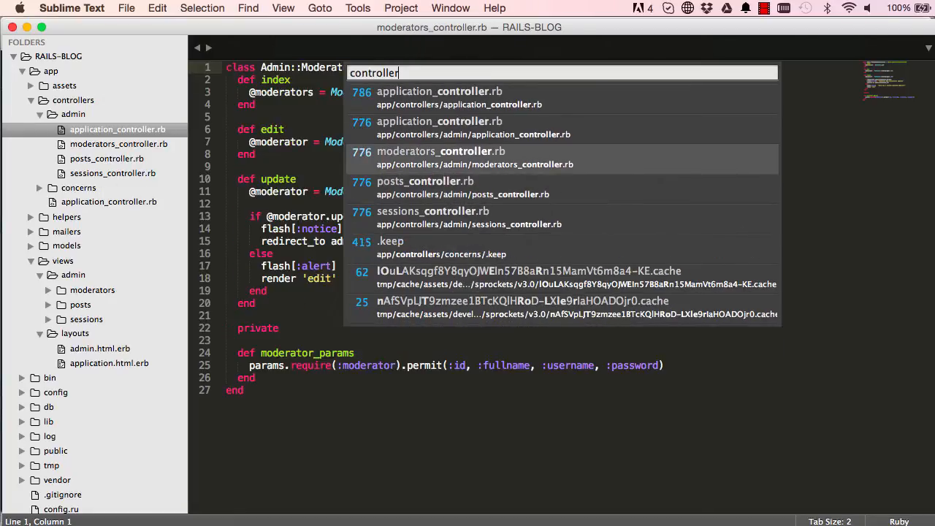
Open posts_controller.rb and set its parent class to Admin::ApplicationController.
text(pos)
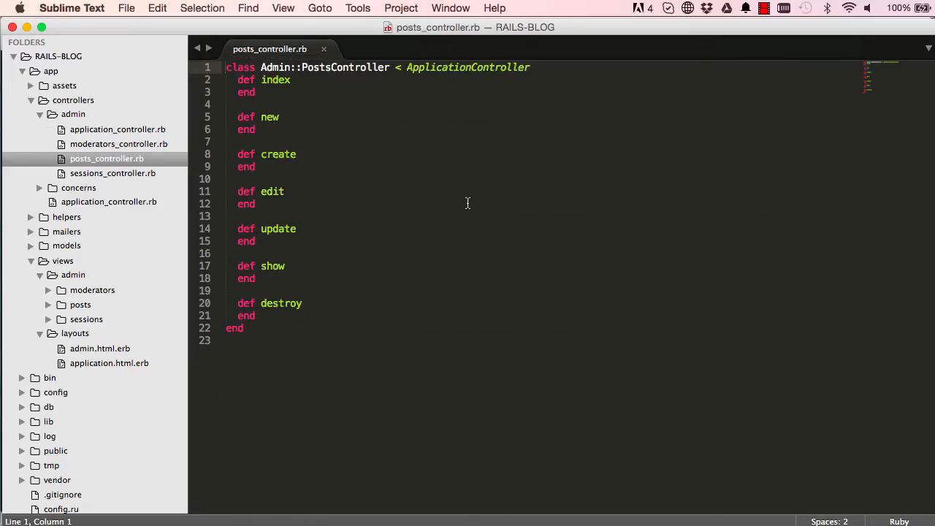
double_click(272, 80)
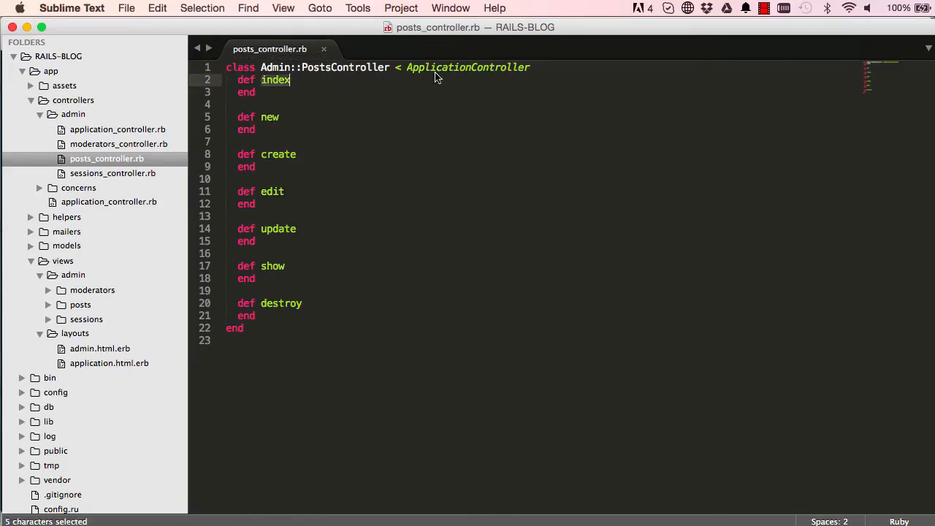
click(407, 67)
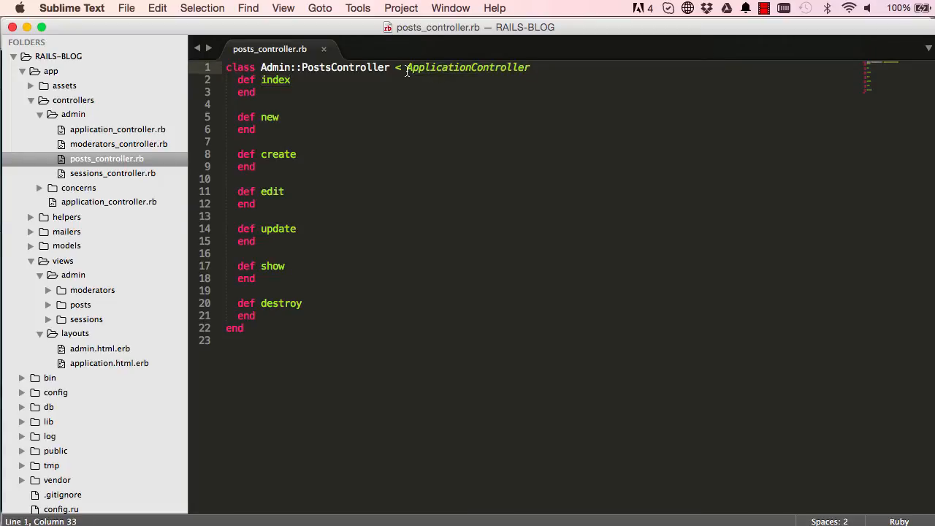
text(Admin::A)
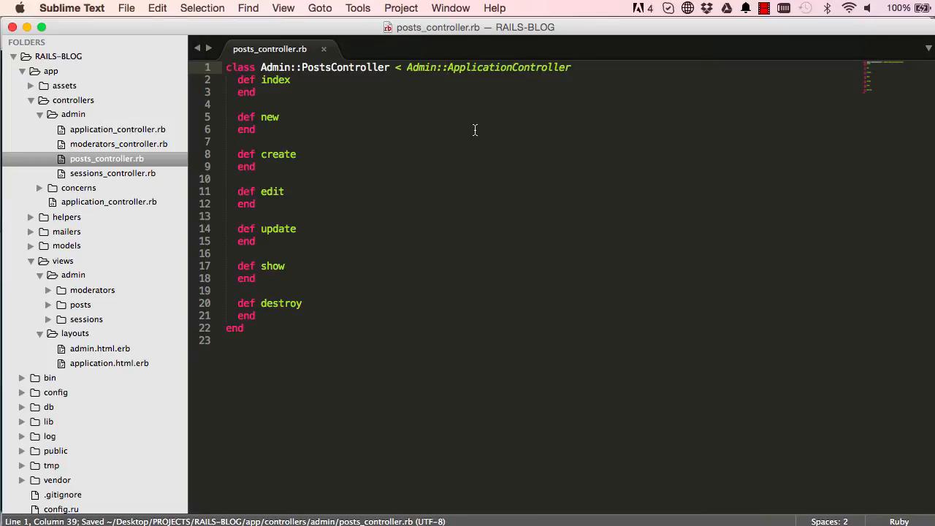
mouse_move(396, 222)
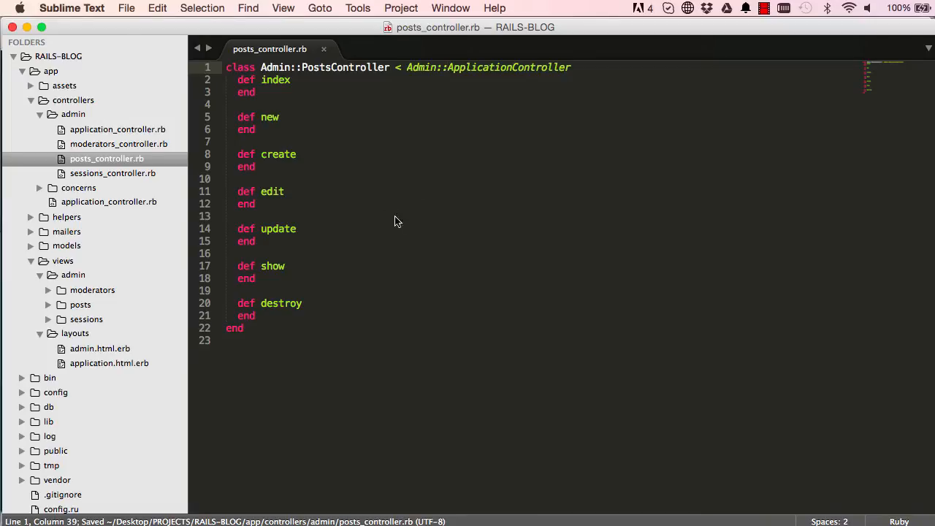
In routes.rb, swap the individual admin posts get routes for resources :posts.
click(369, 49)
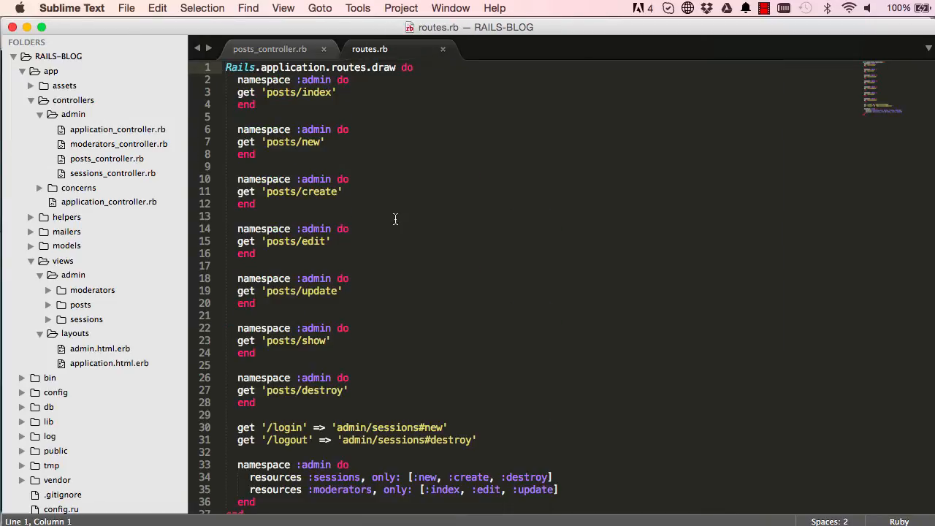
mouse_move(303, 355)
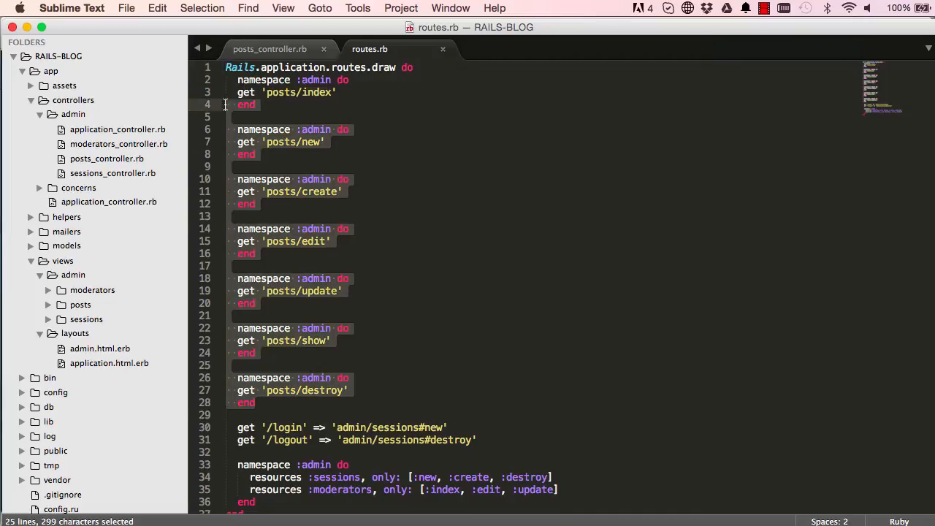
key(delete)
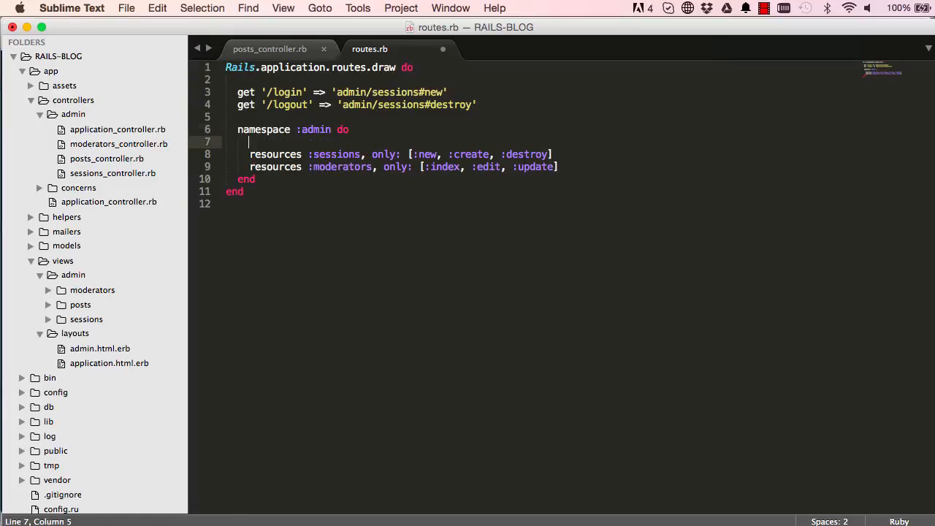
text(resources :posts)
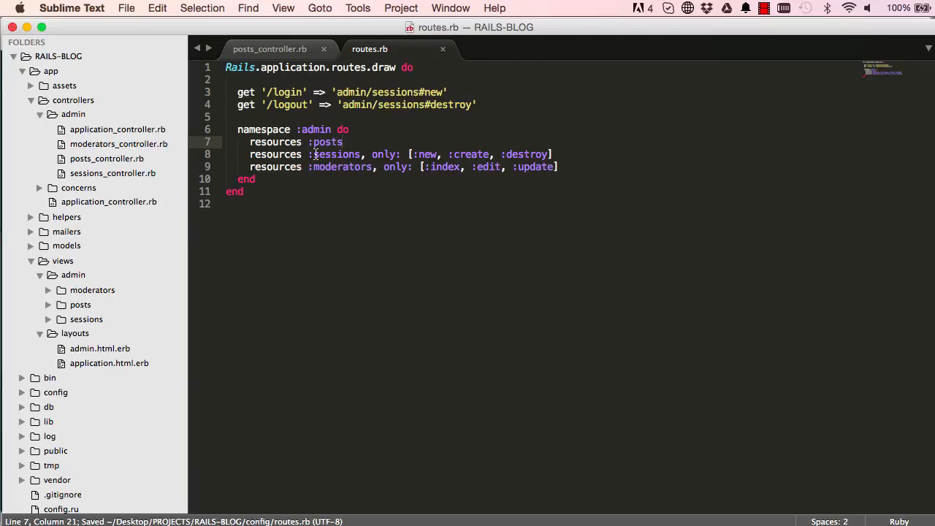
click(270, 49)
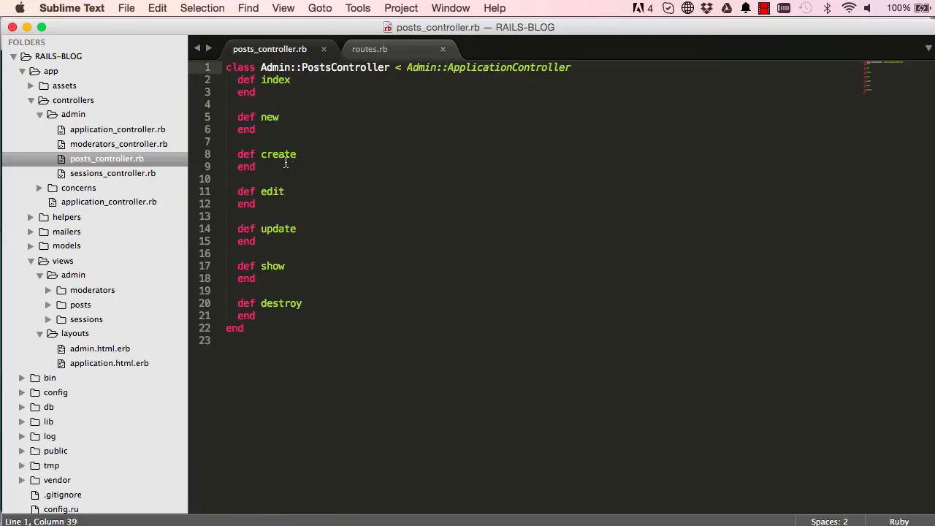
Delete the create, destroy and update .html.erb files from app/views/admin/posts.
click(40, 114)
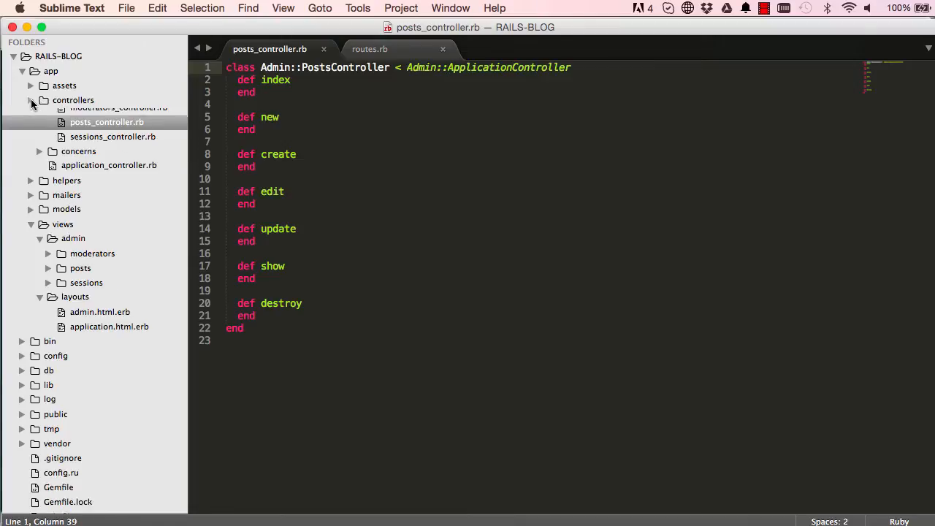
click(31, 100)
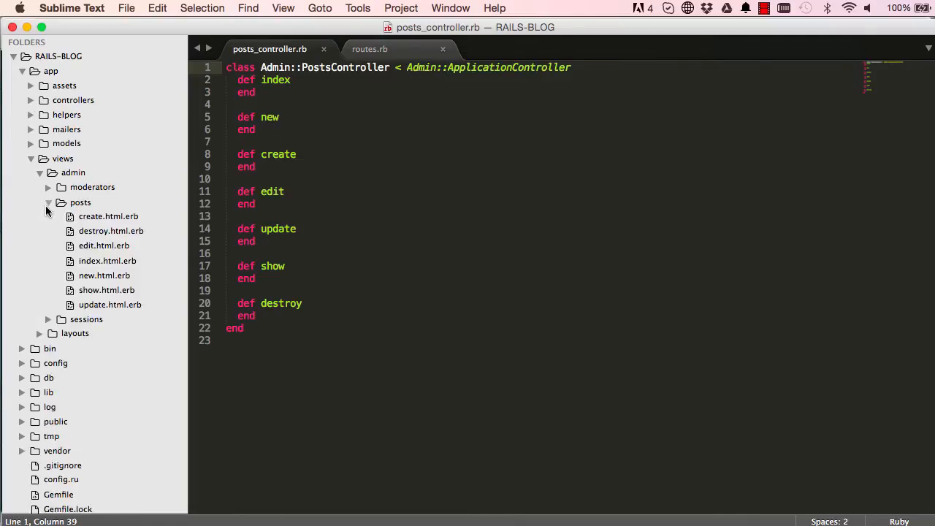
right_click(108, 216)
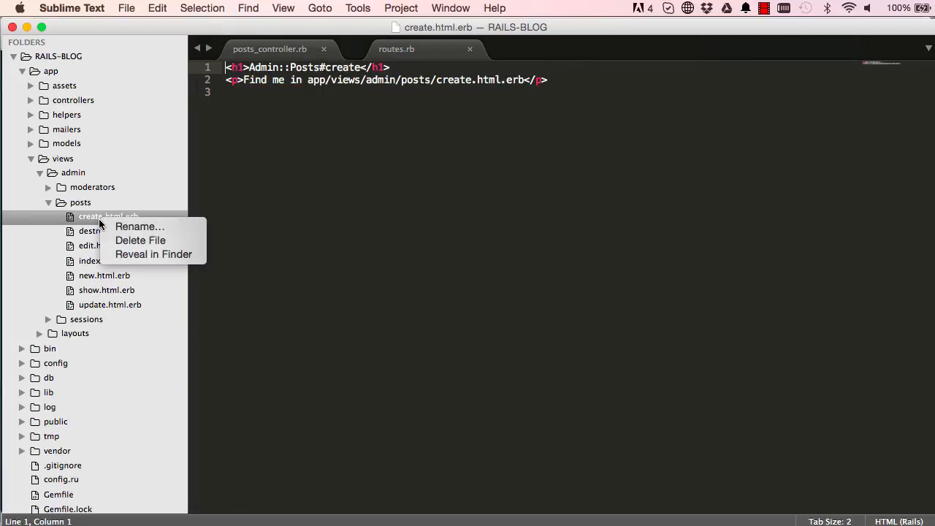
mouse_move(149, 244)
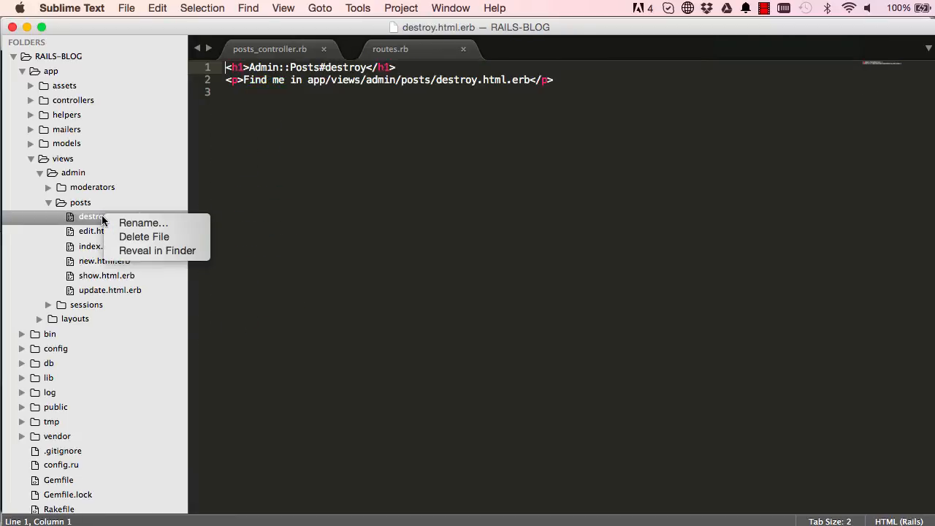
click(269, 49)
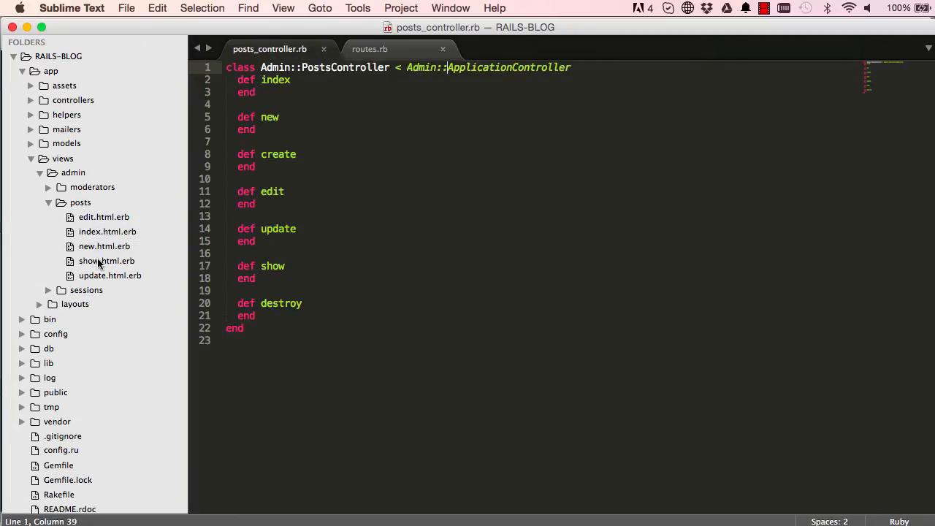
right_click(109, 275)
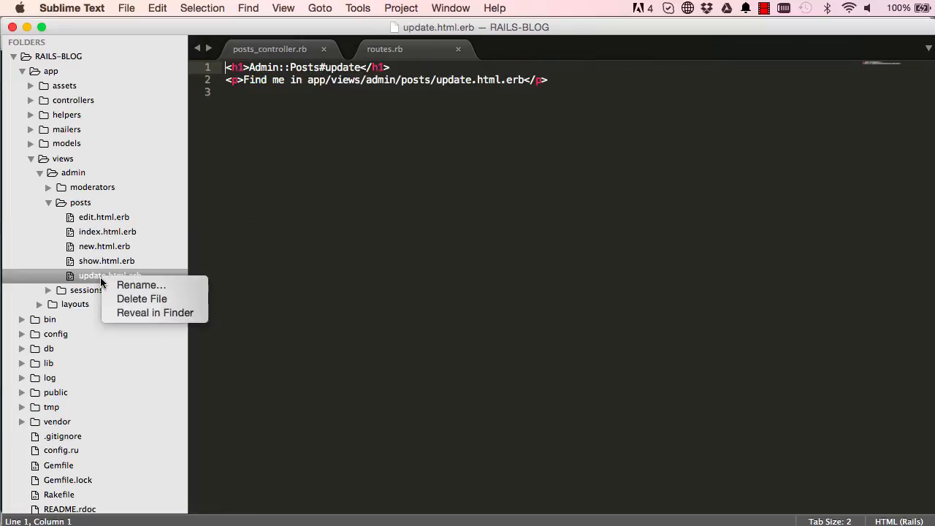
click(142, 298)
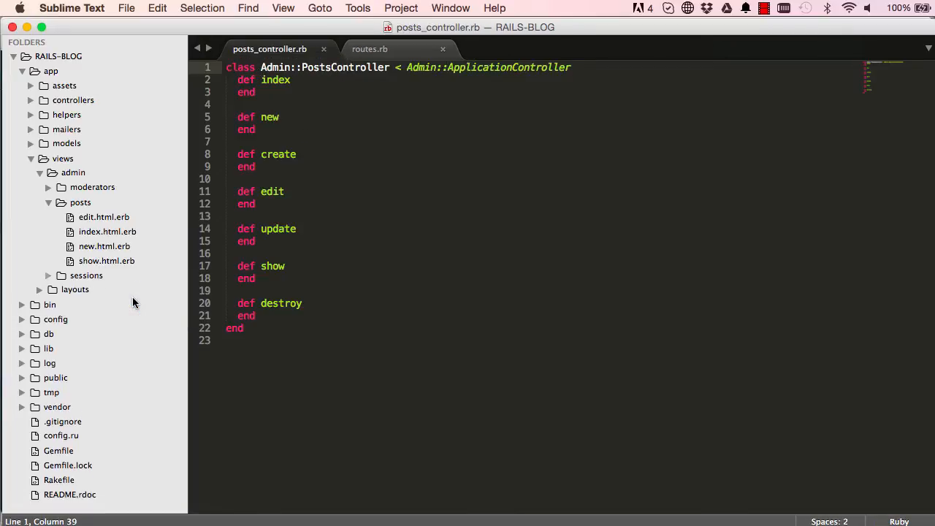
mouse_move(126, 237)
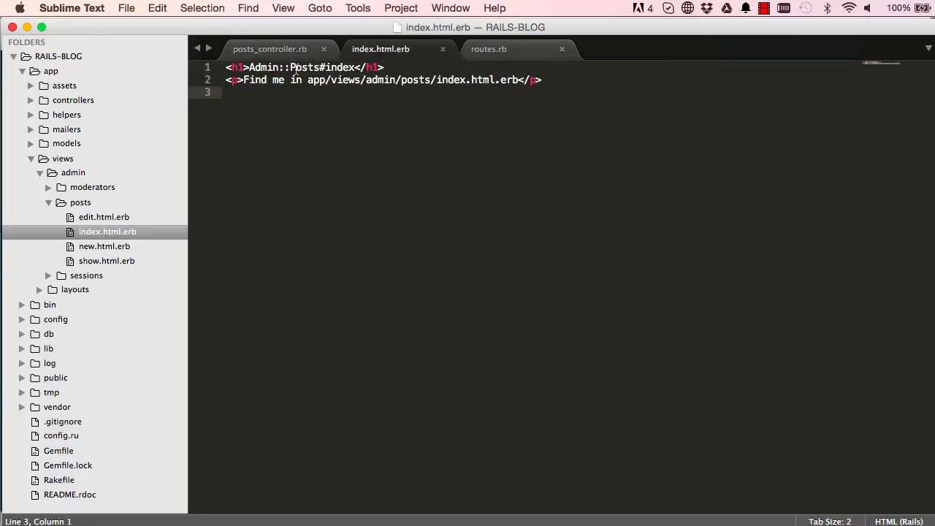
click(540, 80)
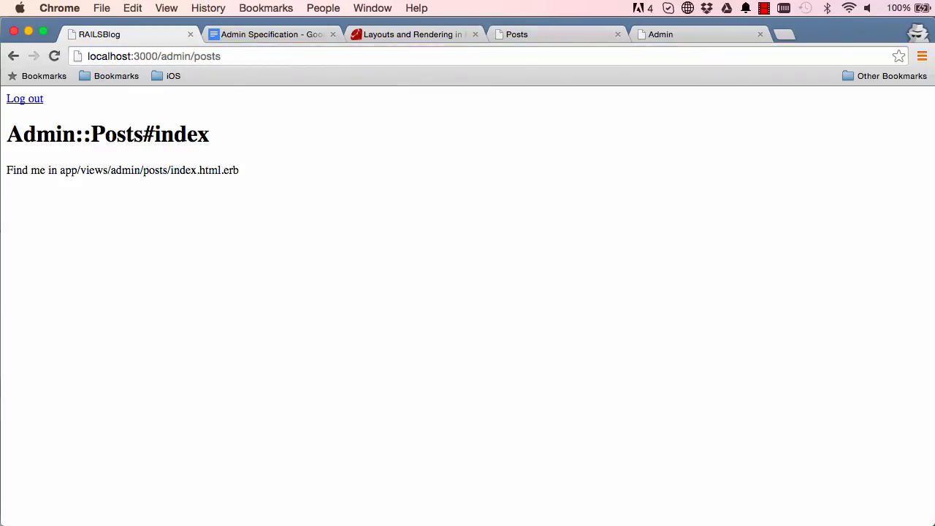
mouse_move(160, 164)
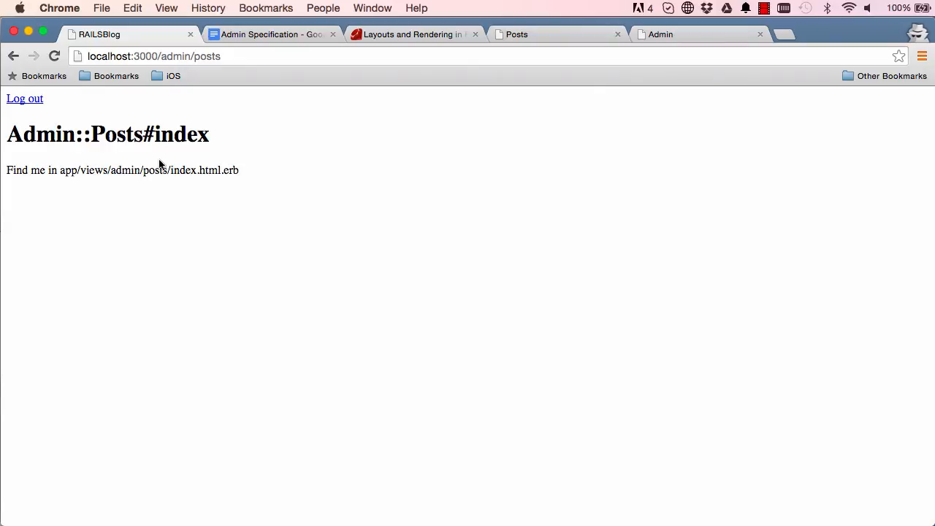
mouse_move(24, 99)
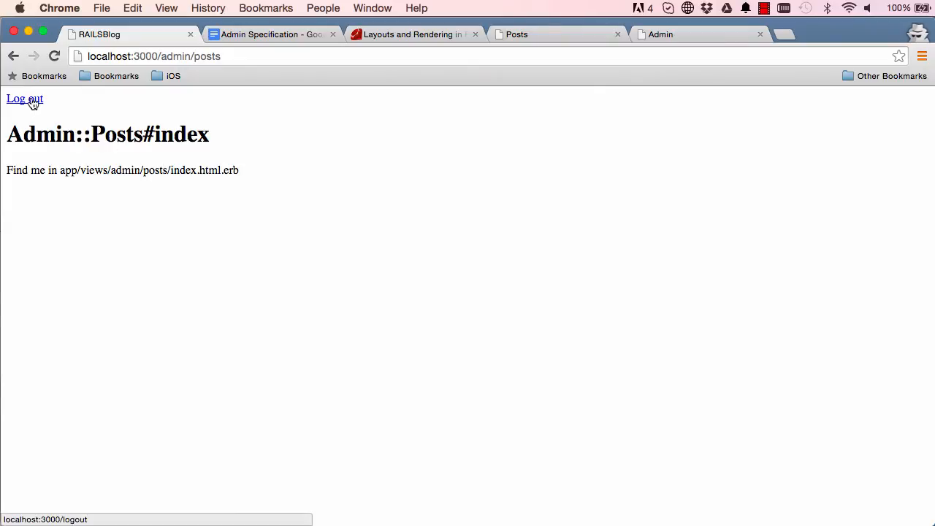
click(24, 98)
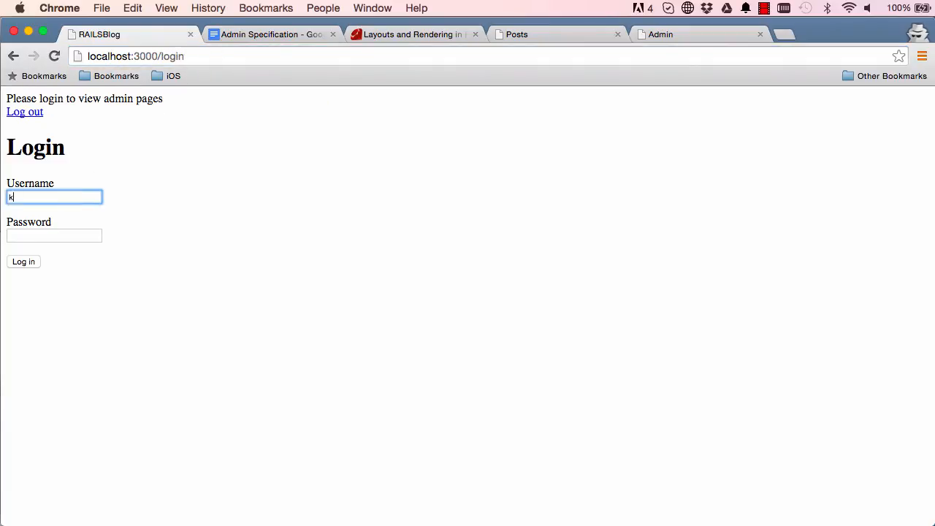
text(ingsley@)
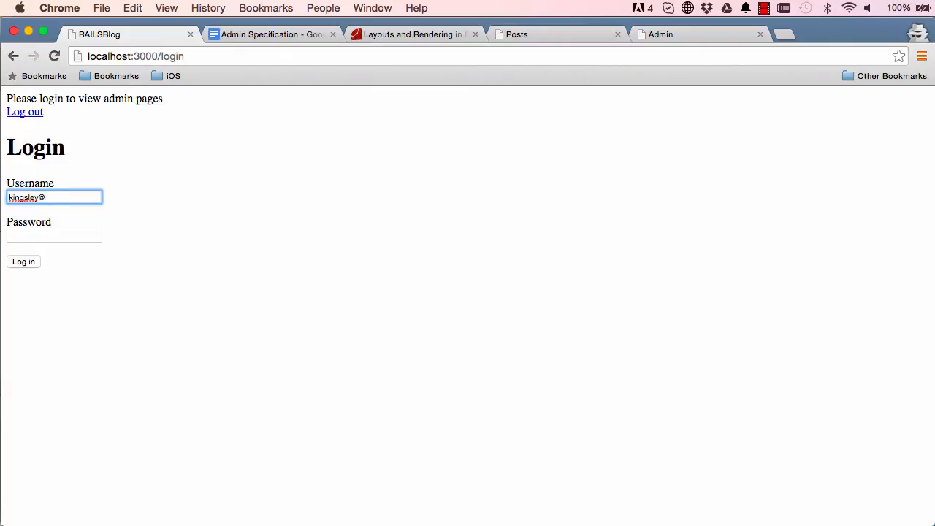
text(example.com)
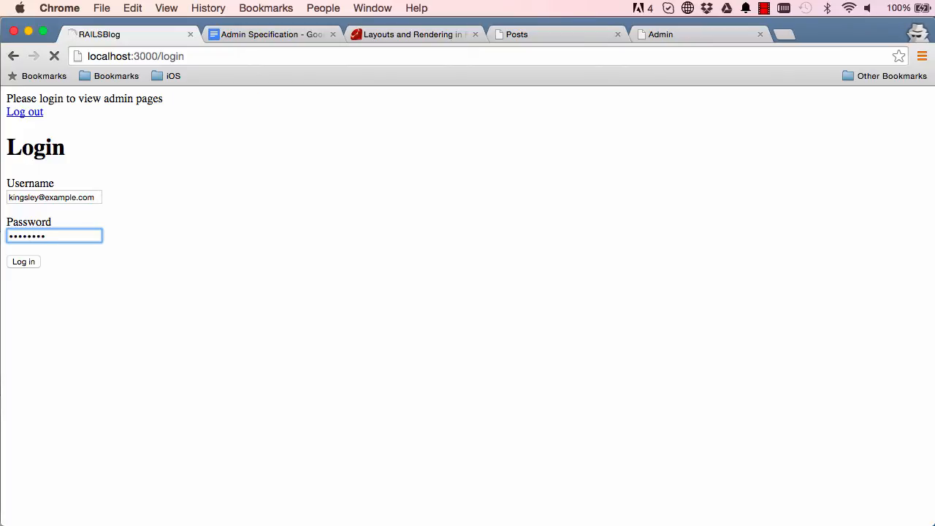
click(23, 261)
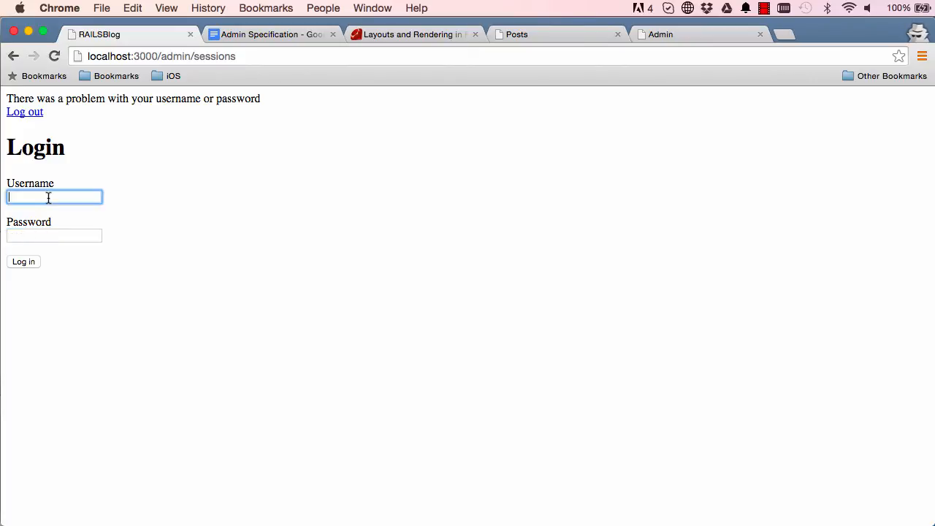
text(kingsley@example.com)
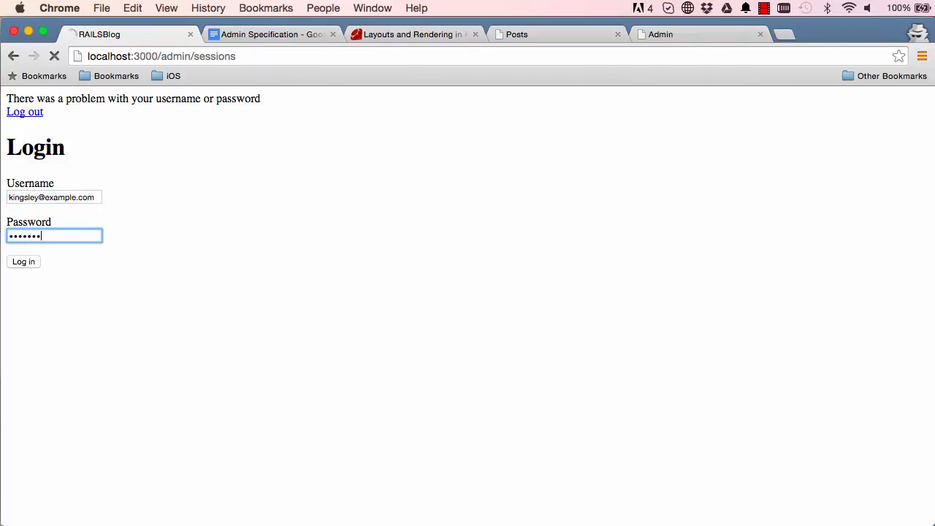
click(23, 260)
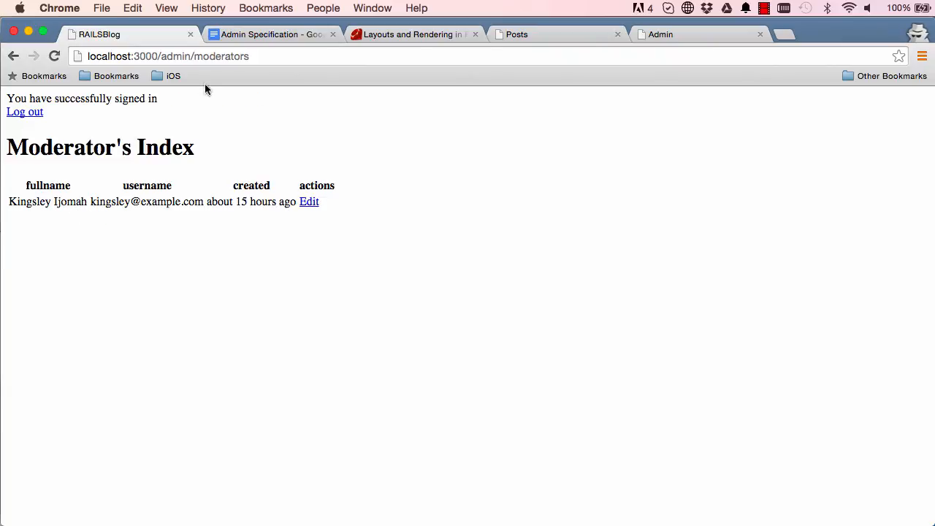
text(localhost:3000/admin/post)
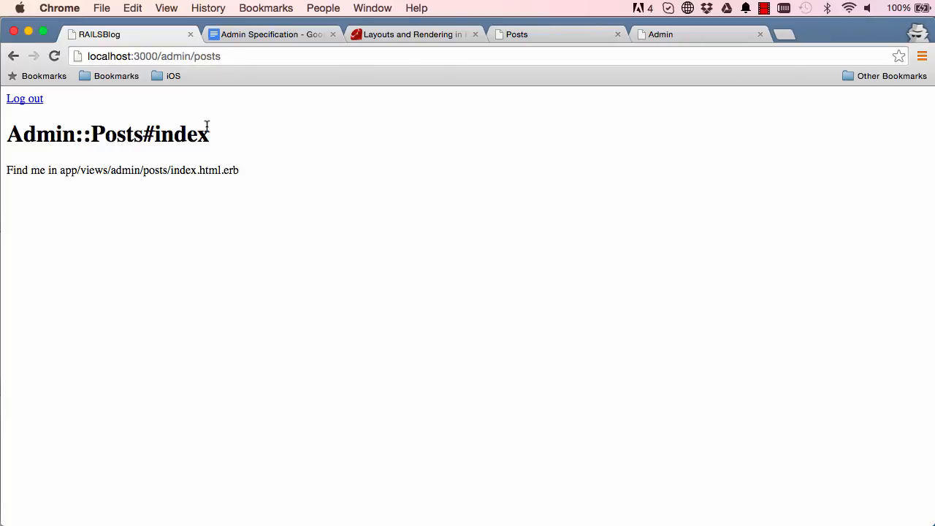
mouse_move(159, 180)
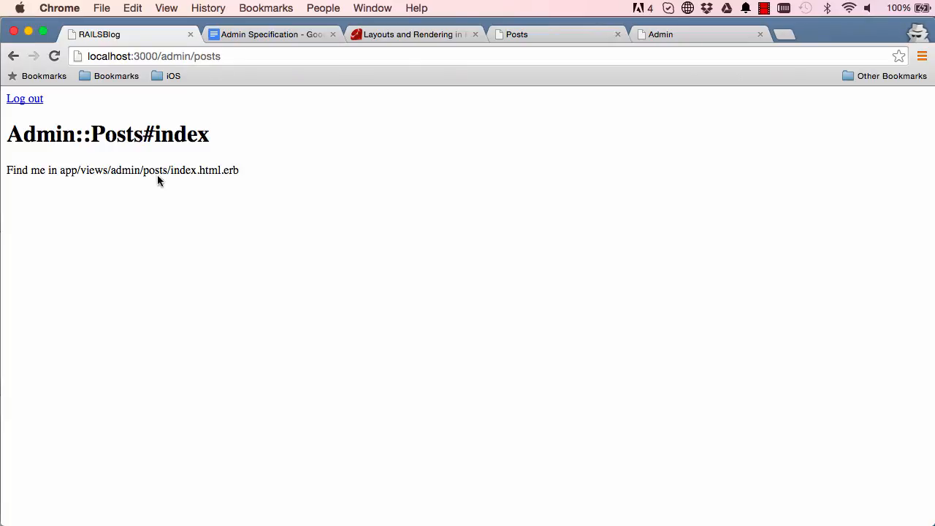
View the Admin Specification's Posts section listing moderator create, read, update and delete requirements.
click(270, 34)
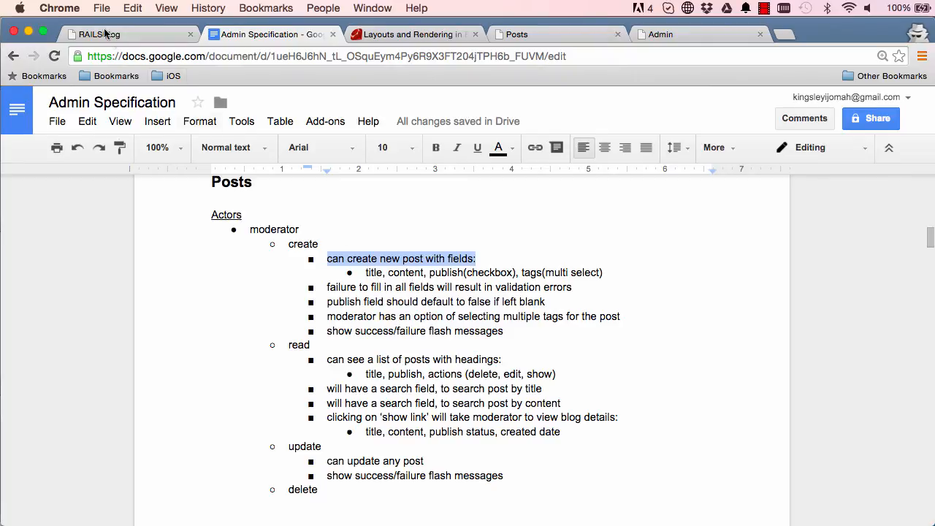
Return to posts_controller.rb with its empty index, new, create, edit, update, show, destroy actions.
click(124, 34)
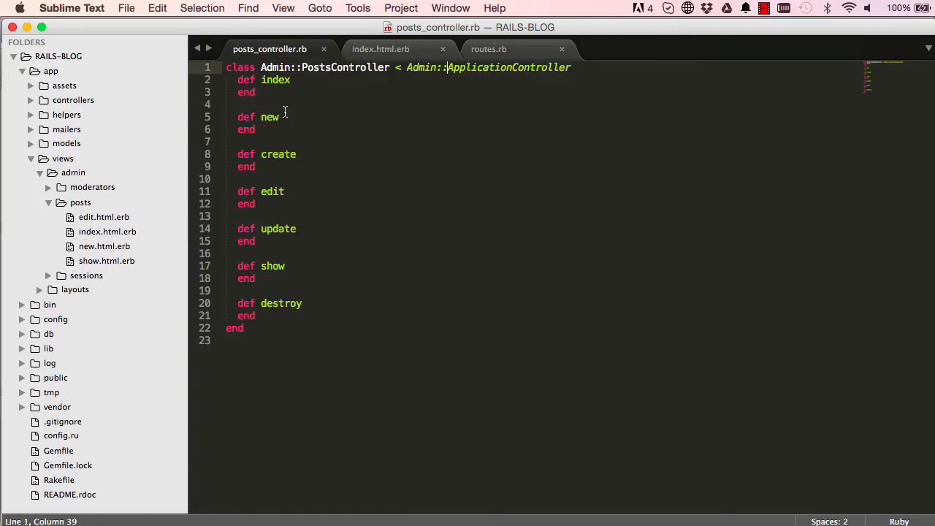
mouse_move(363, 270)
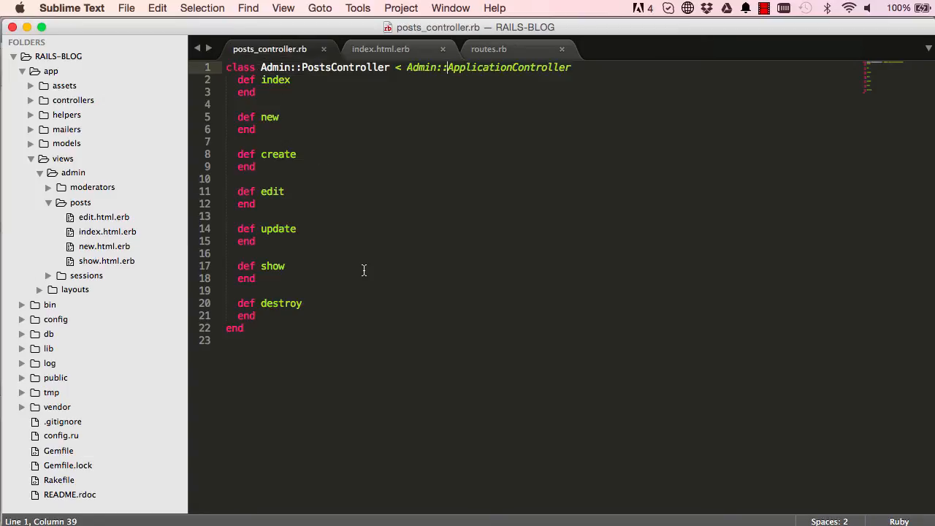